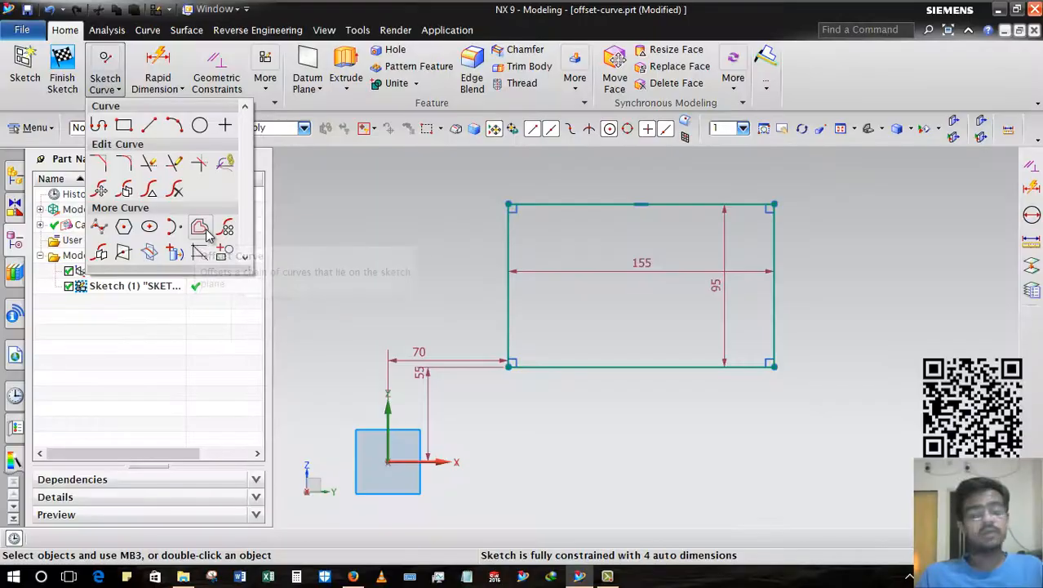
mouse_move(199, 227)
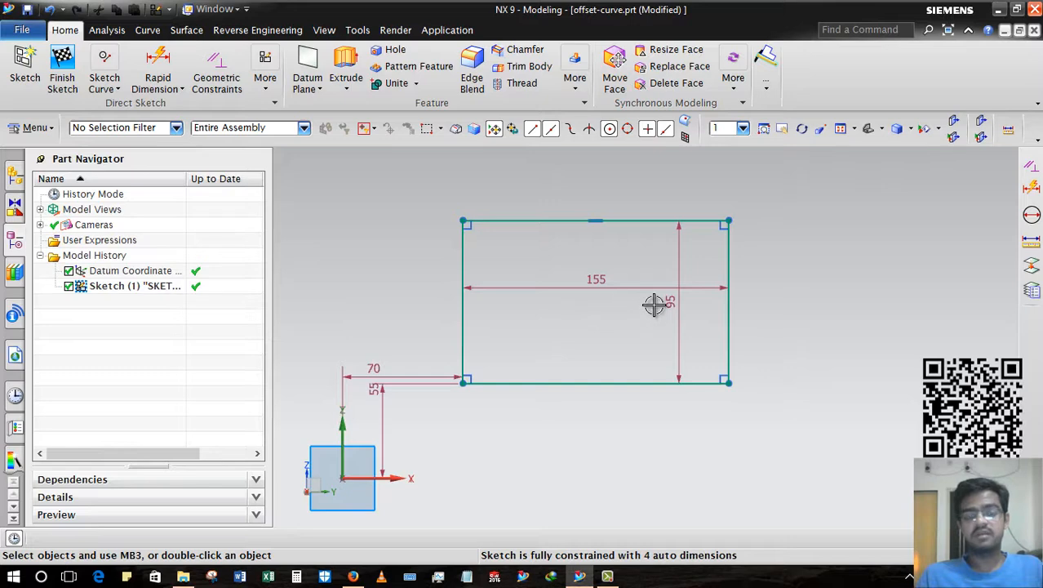
mouse_move(376, 251)
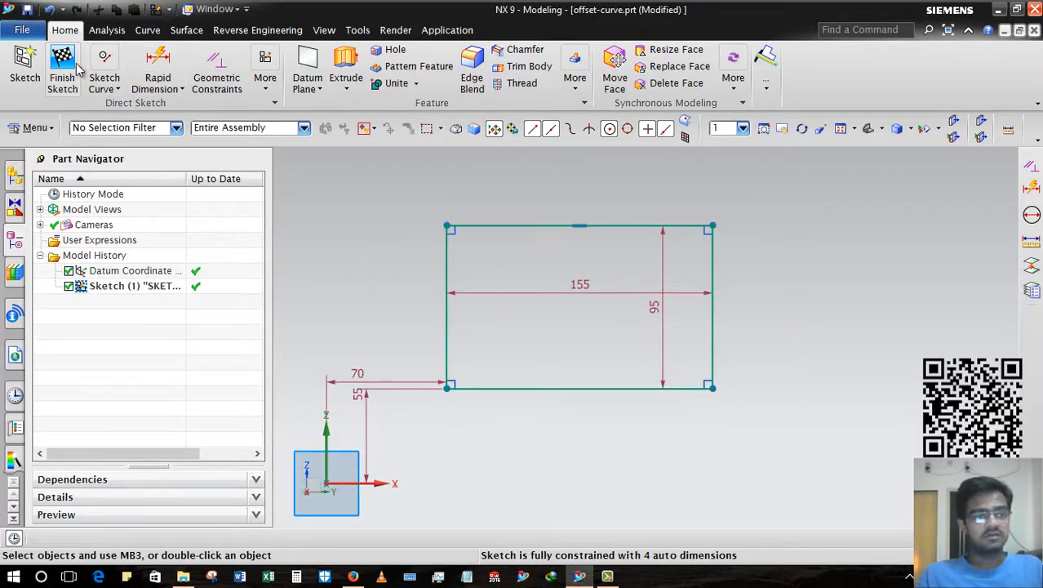
Show the Sketch Curve tool list over the constrained 155×95 rectangle sketch
left_click(105, 65)
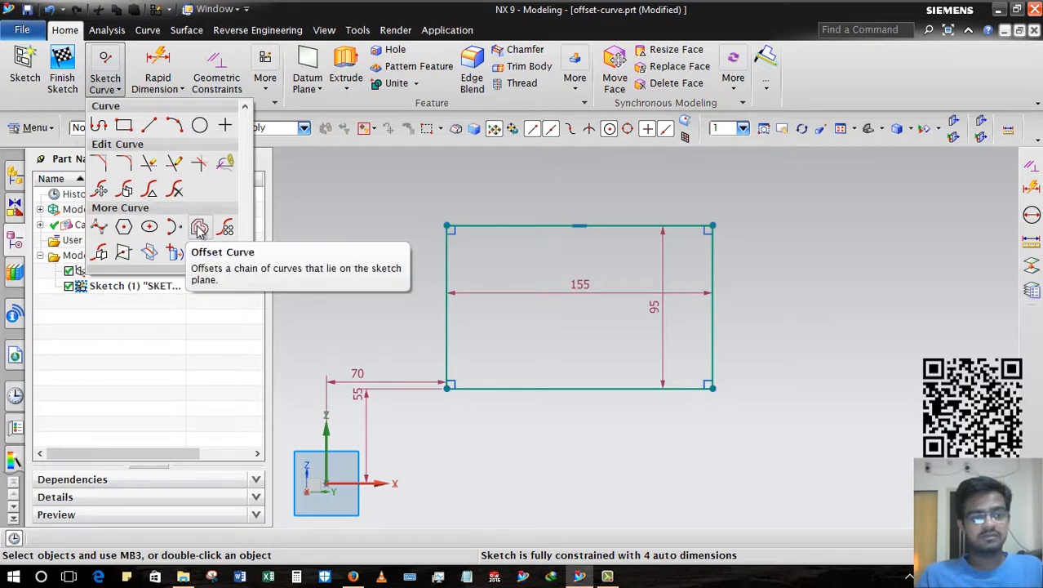
Start Offset Curve and show the curve selection rule choices
left_click(199, 227)
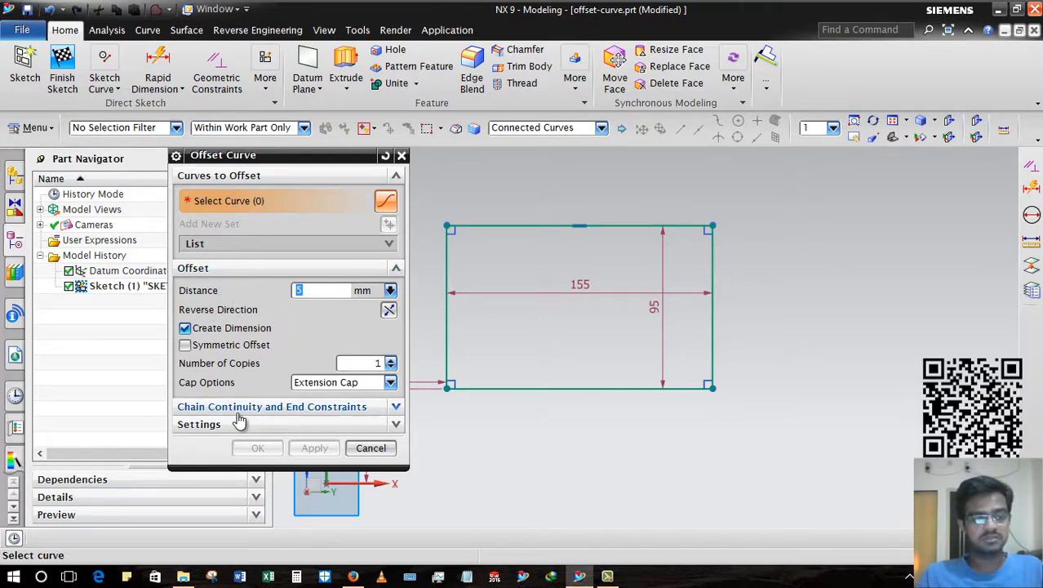
left_click(272, 407)
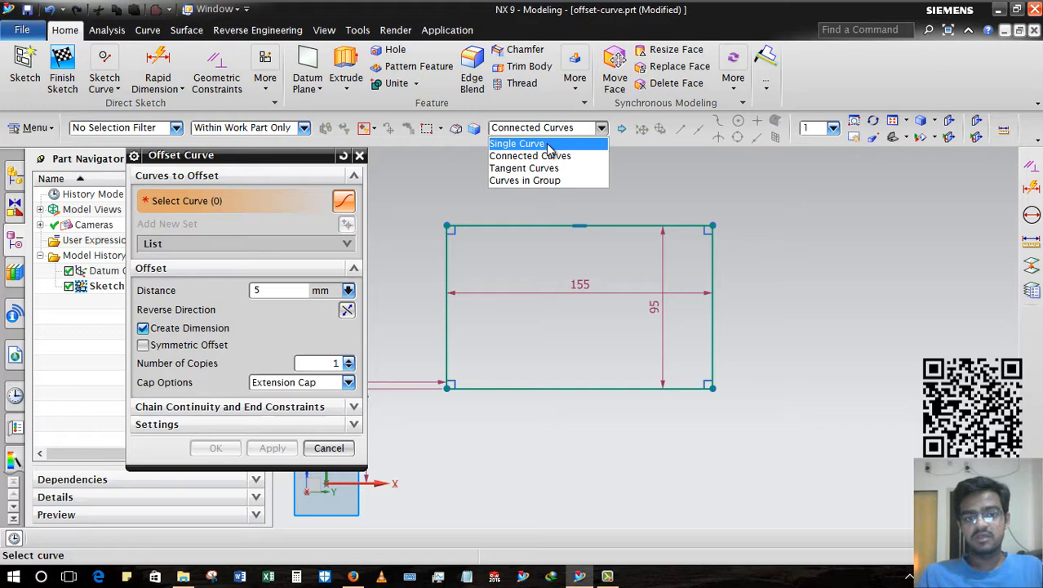
mouse_move(571, 156)
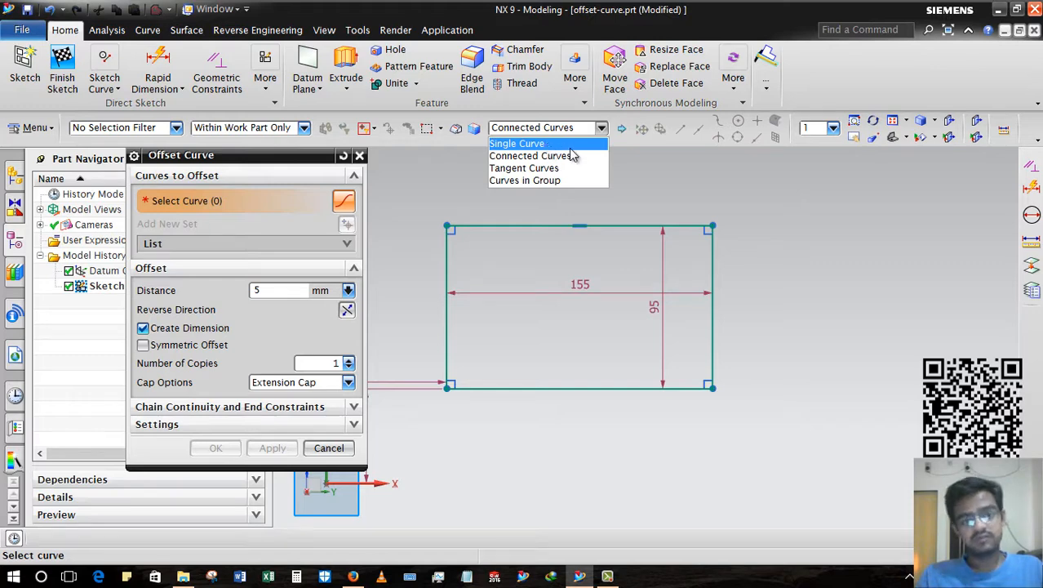
left_click(515, 143)
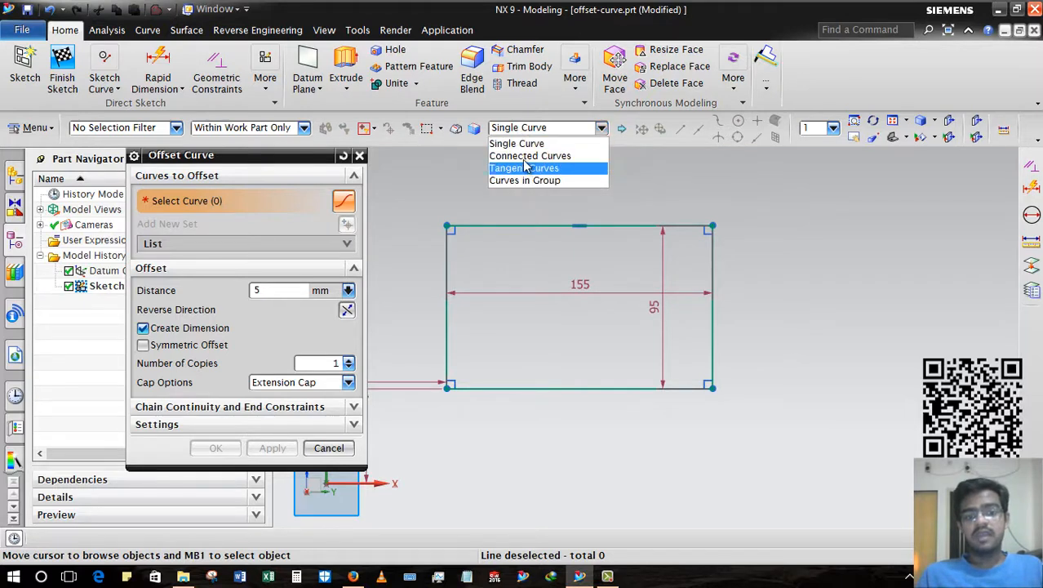
left_click(529, 155)
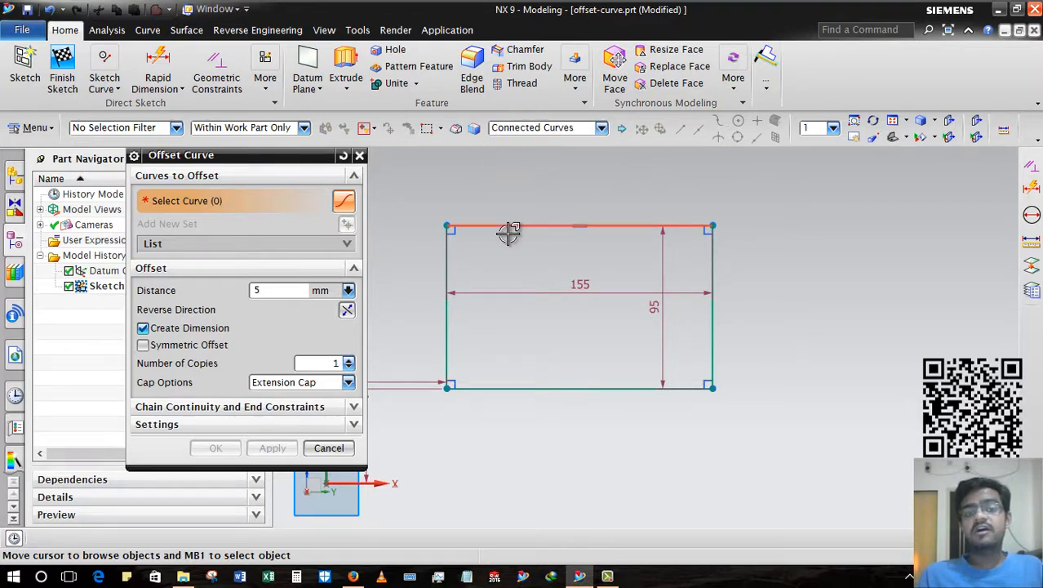
mouse_move(505, 228)
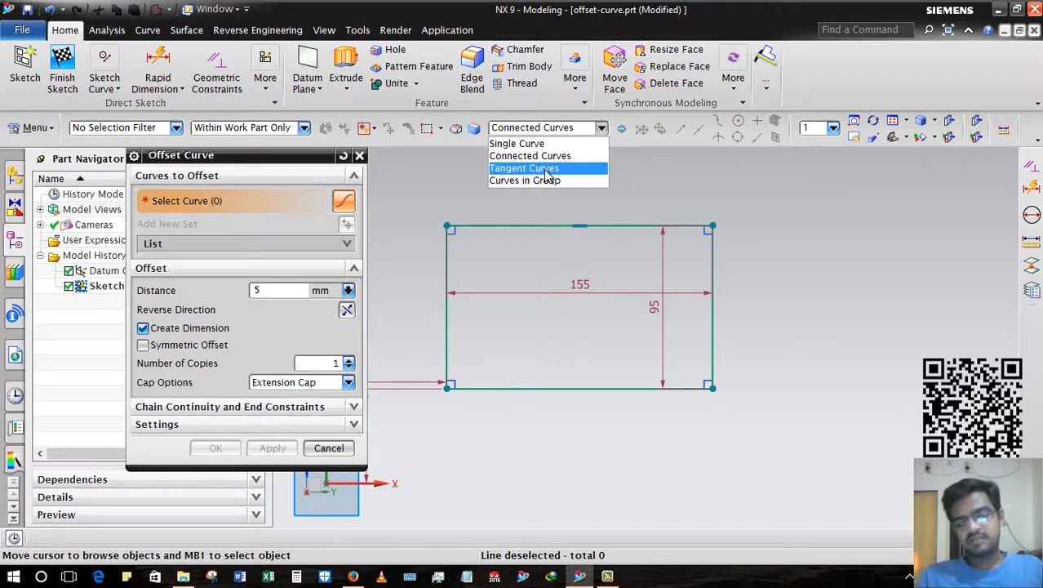
mouse_move(546, 180)
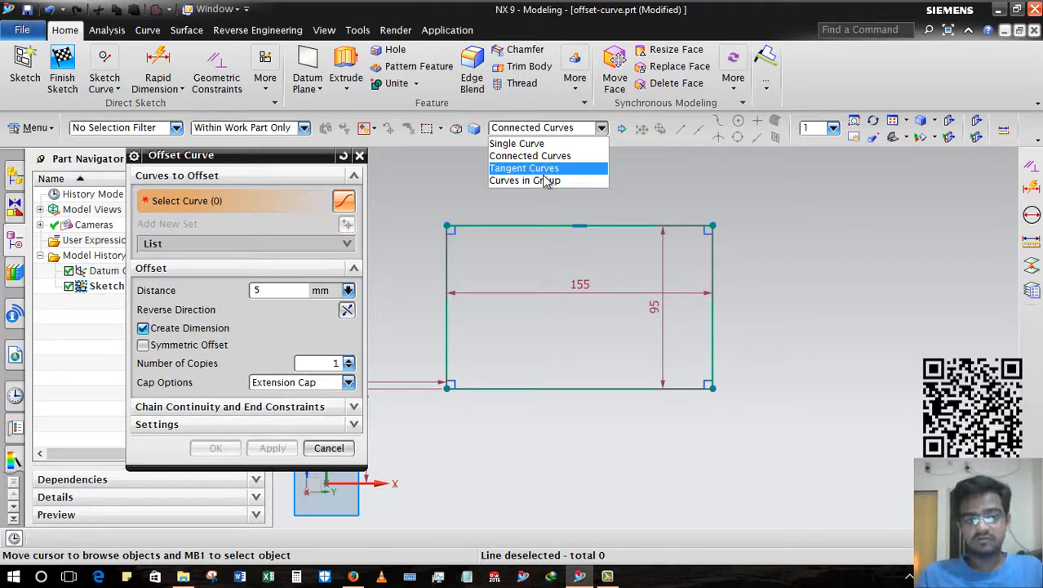
mouse_move(525, 180)
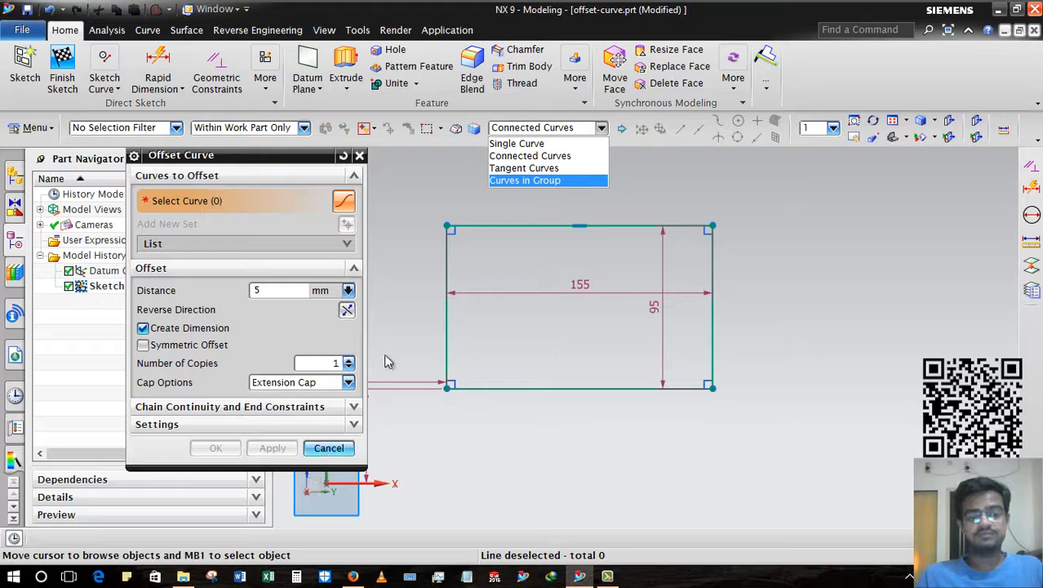
Preview a 10 mm outward offset of the top edge alone using Single Curve
left_click(328, 447)
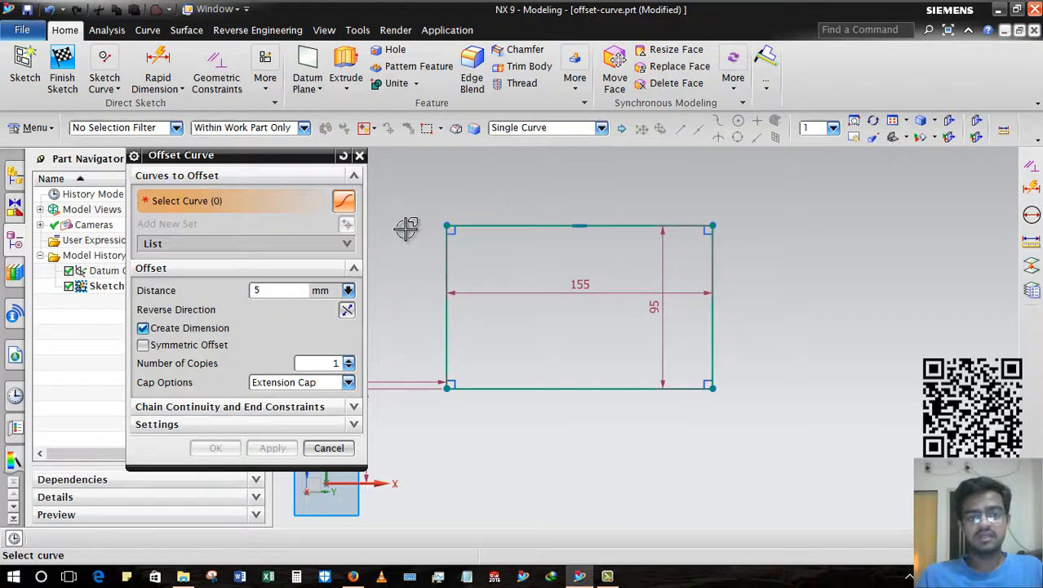
mouse_move(540, 230)
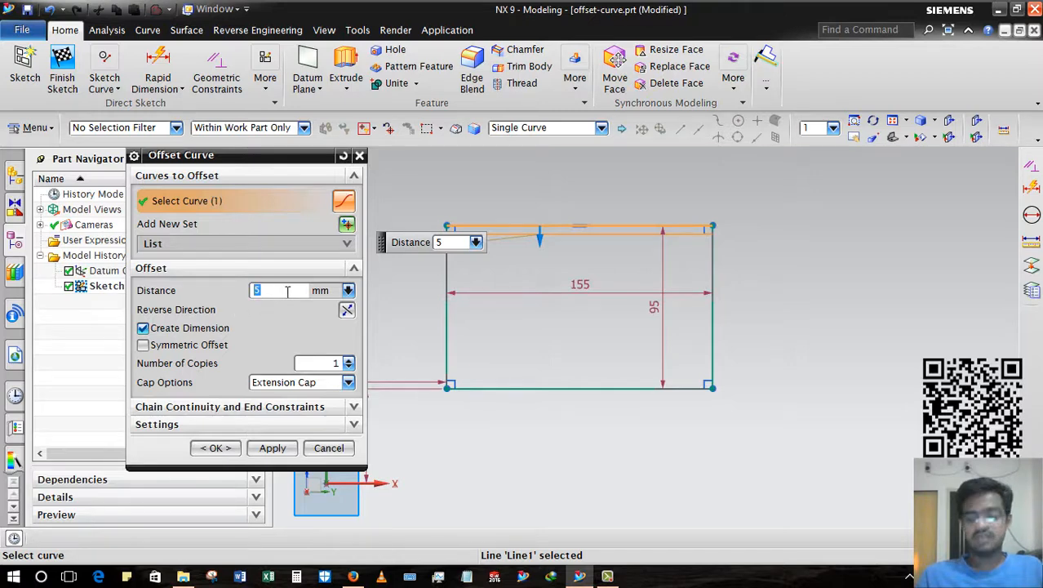
type("10")
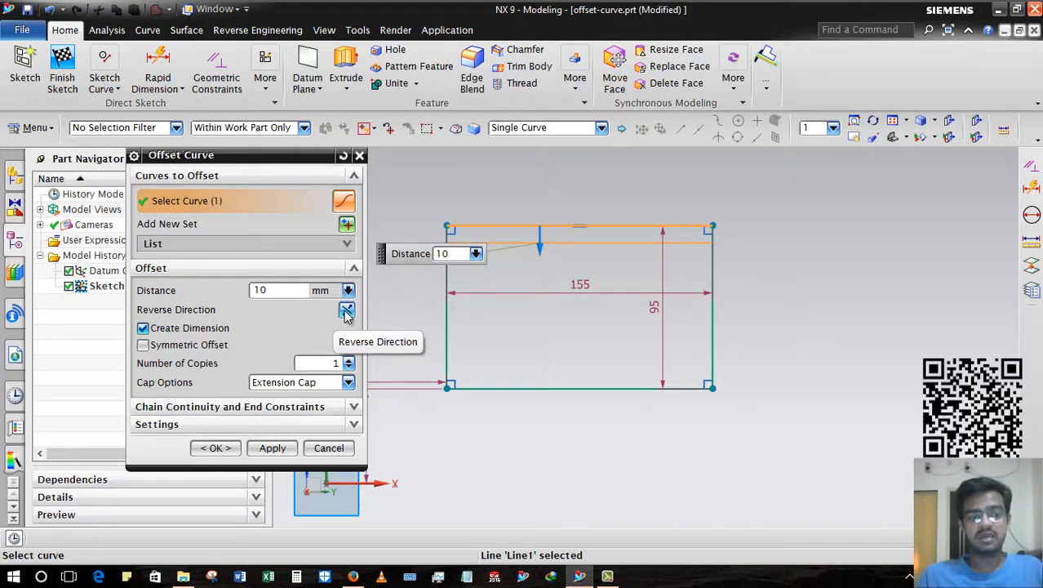
left_click(346, 309)
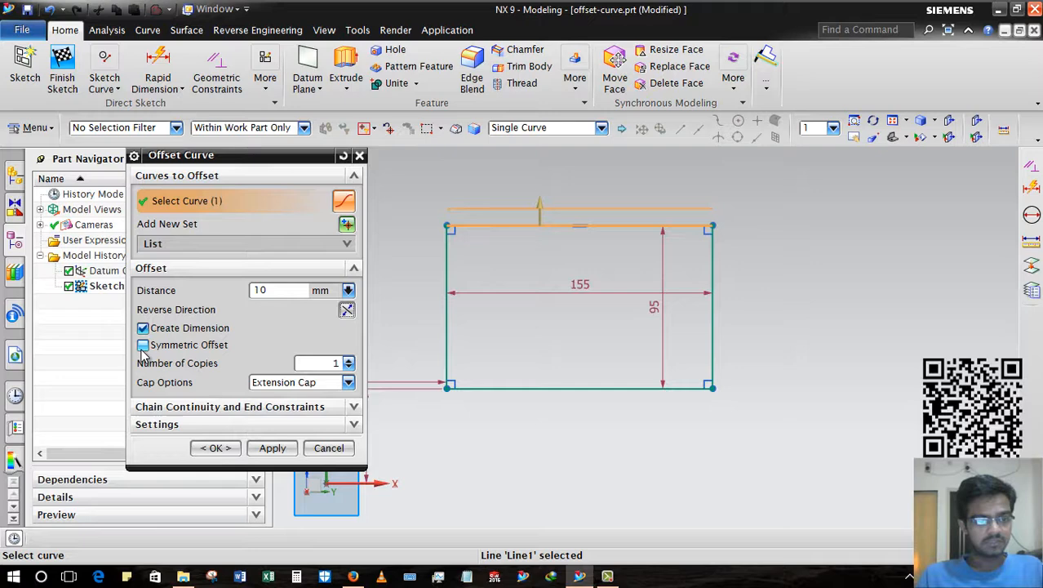
left_click(143, 345)
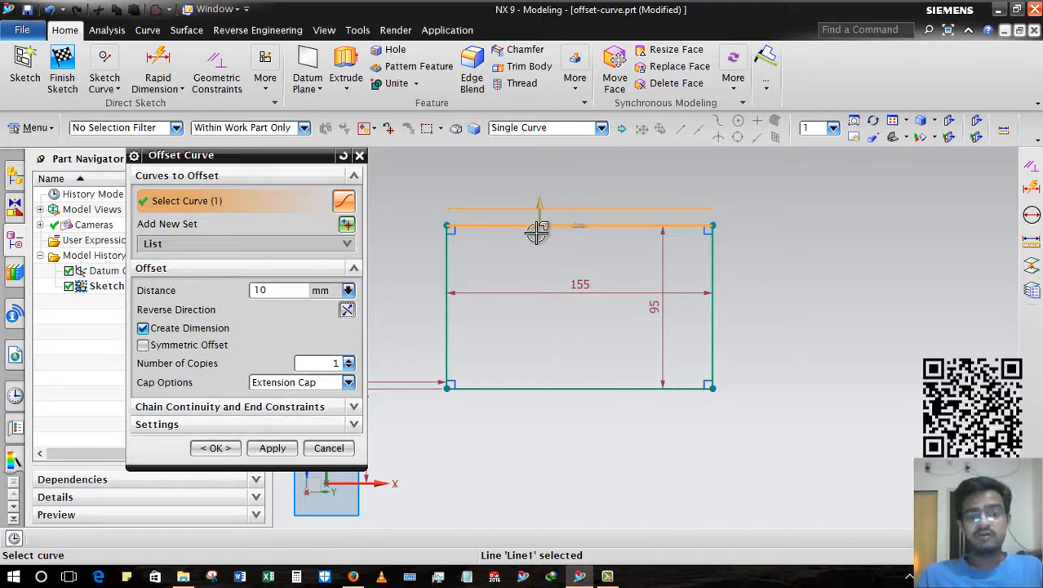
mouse_move(521, 226)
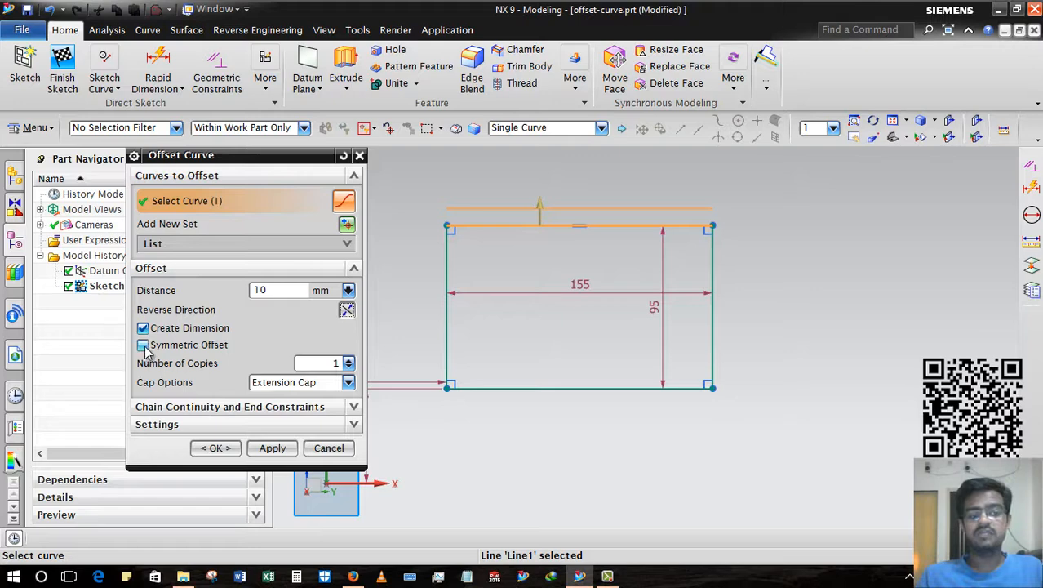
left_click(142, 345)
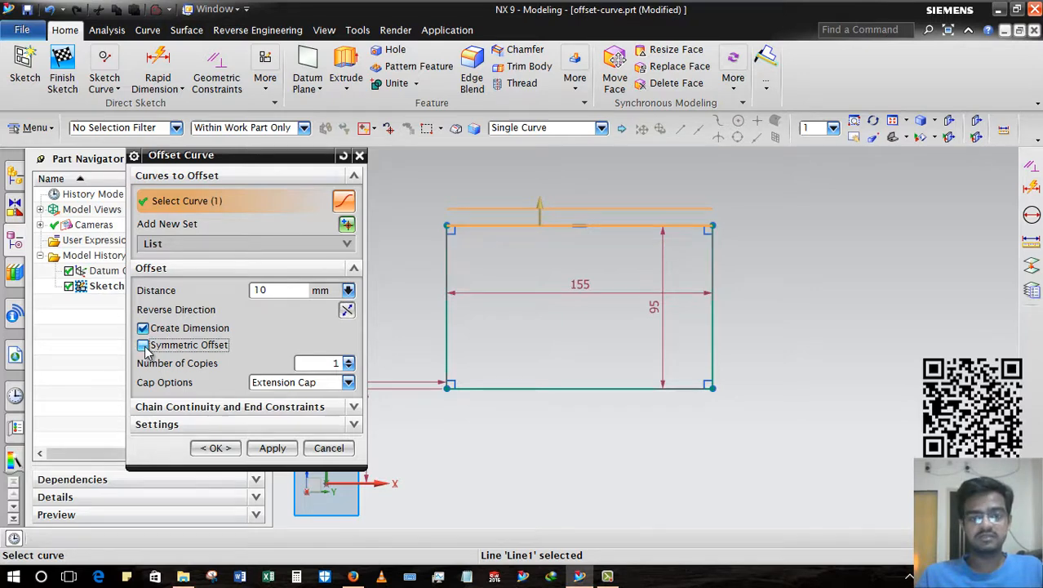
left_click(143, 345)
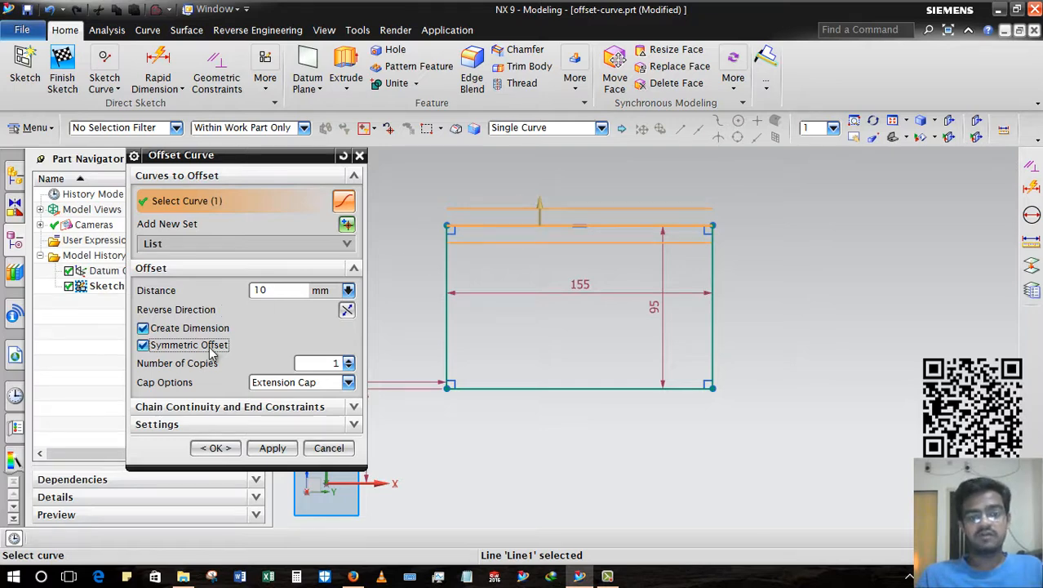
left_click(143, 344)
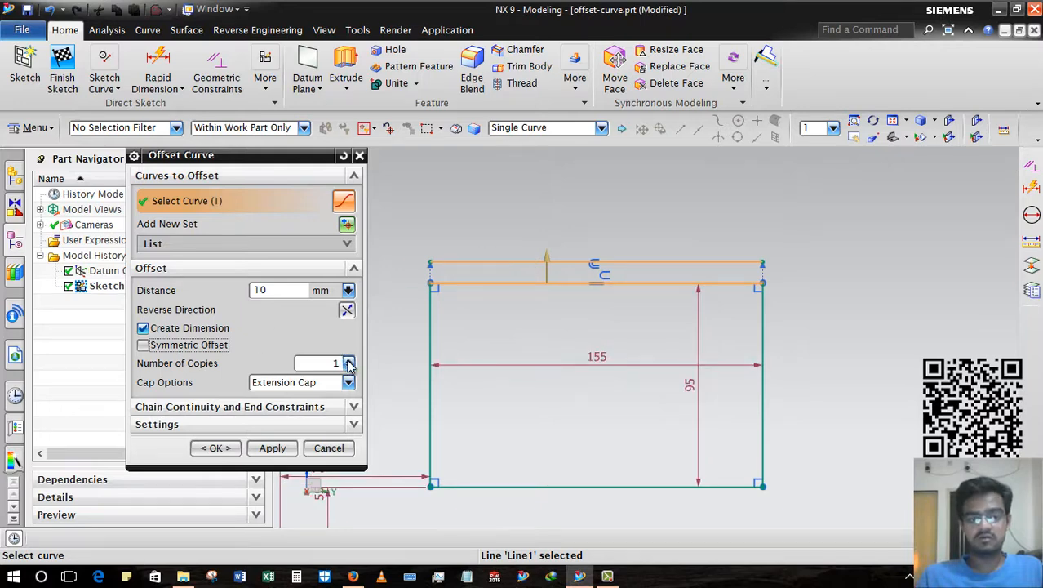
Enter 4 offset copies, then abandon the single-edge offset
left_click(319, 363)
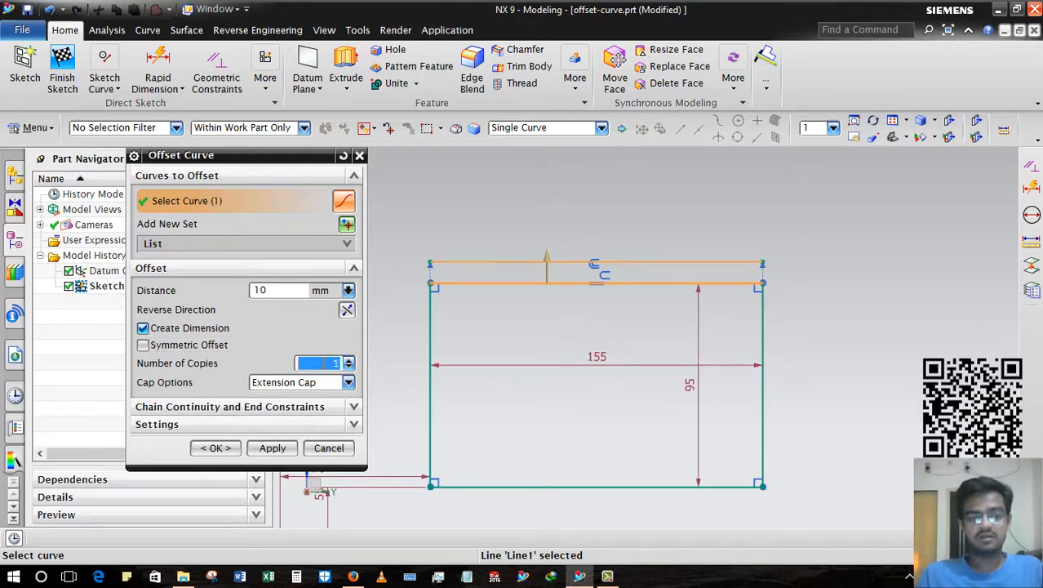
type("4")
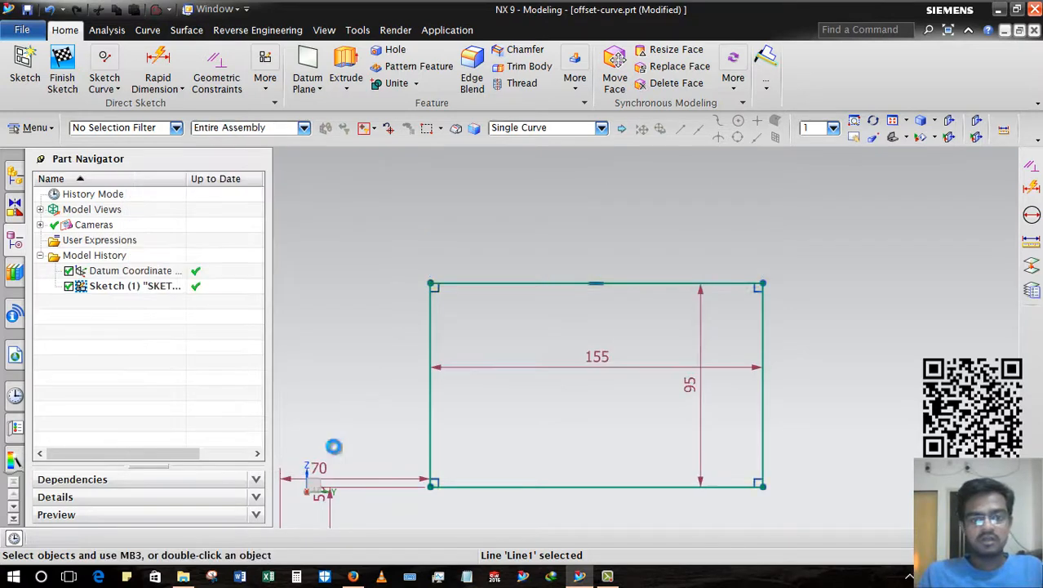
Reopen Offset Curve on the connected rectangle edges with a 10 mm distance
left_click(105, 72)
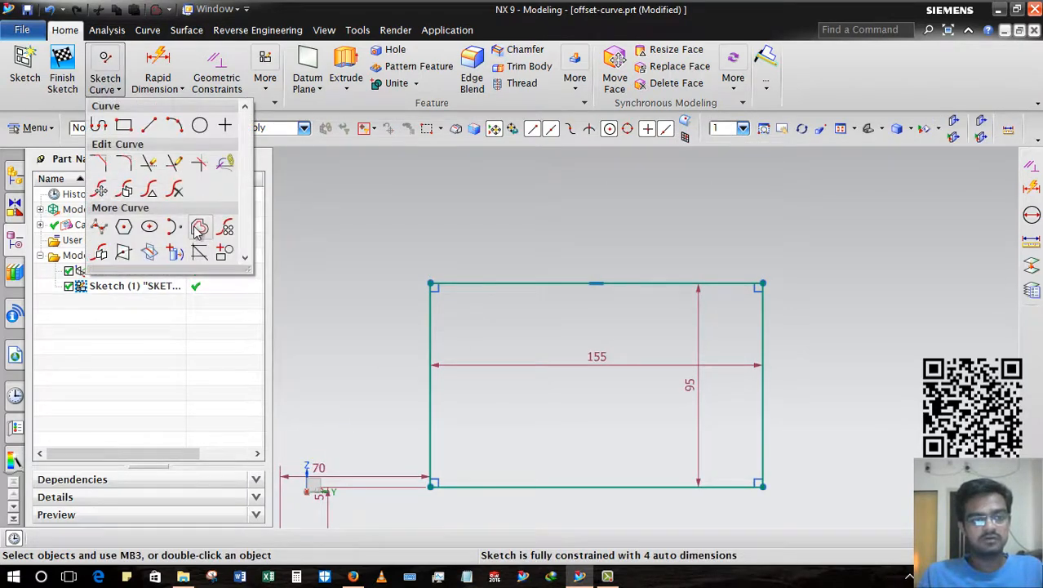
left_click(200, 229)
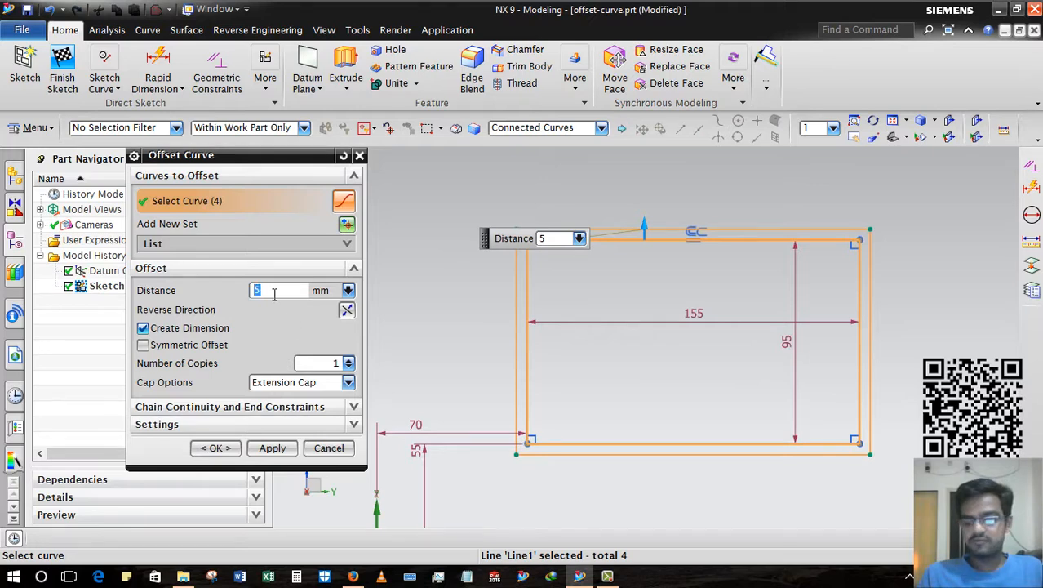
type("10")
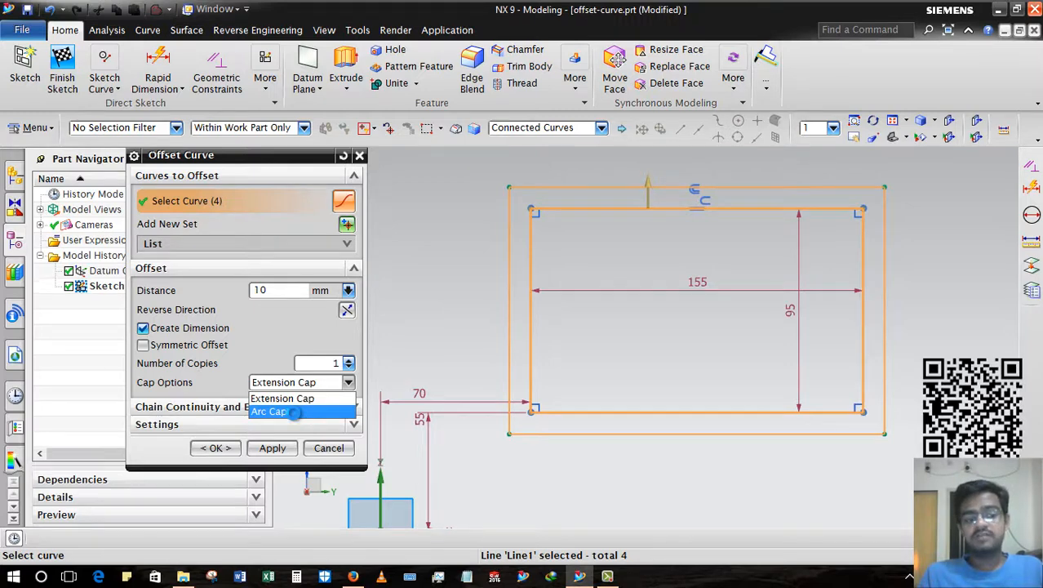
Choose Arc Cap corners and try Symmetric Offset with more copies
left_click(269, 411)
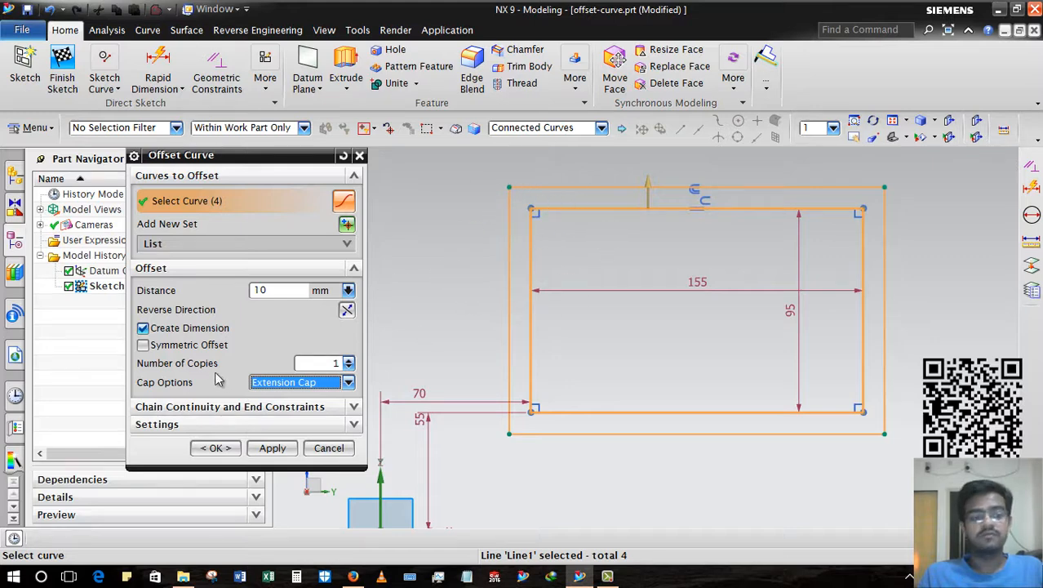
left_click(294, 382)
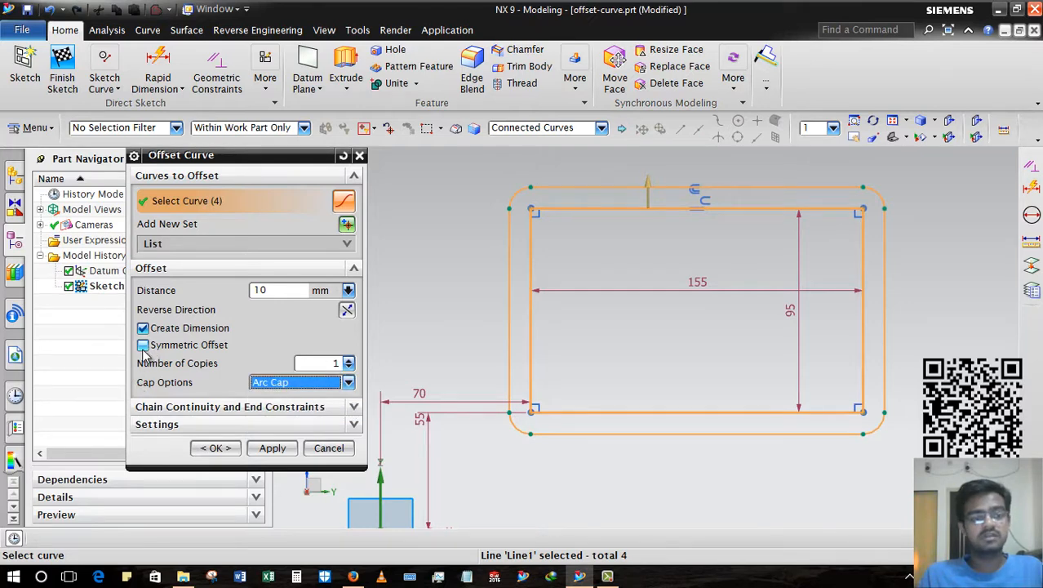
left_click(143, 344)
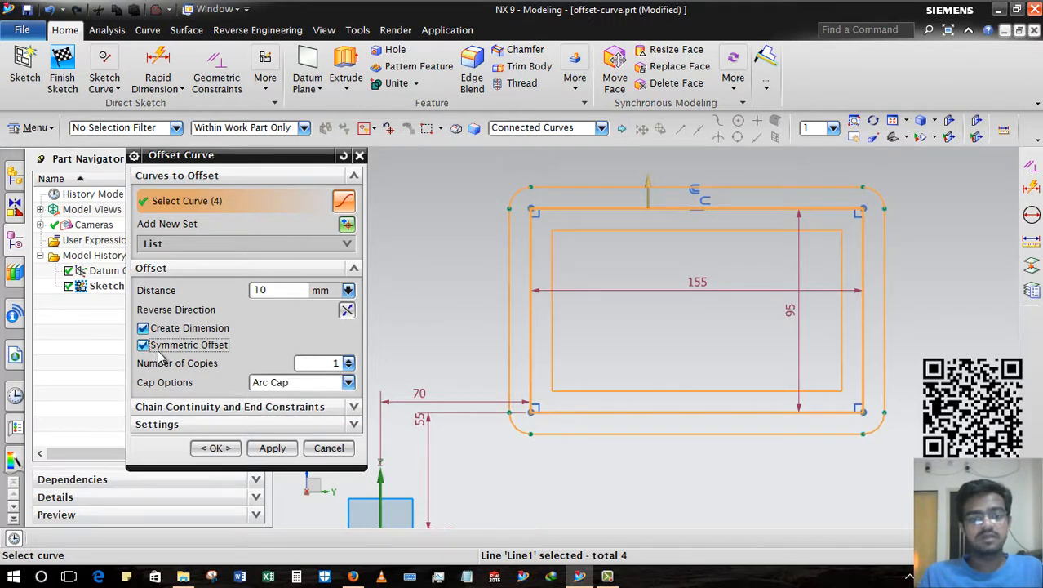
left_click(349, 359)
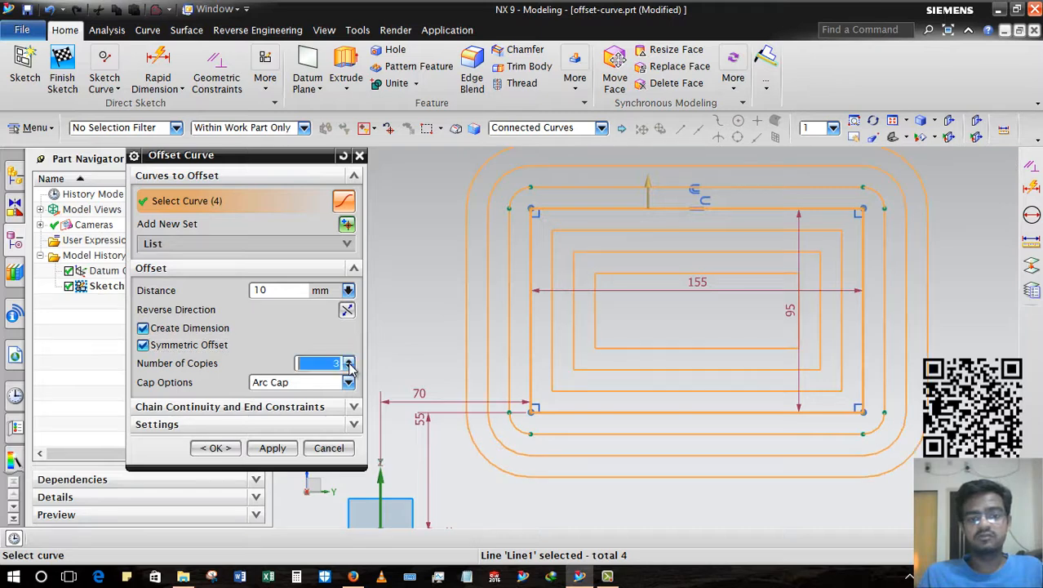
left_click(349, 367)
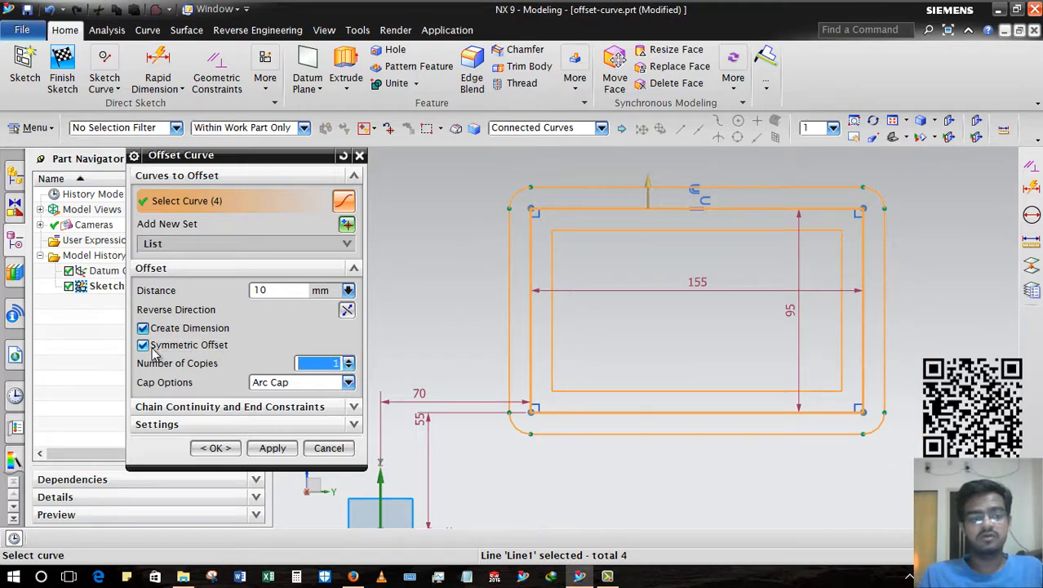
Turn Symmetric Offset back off, keep Create Dimension checked, and confirm the settings
left_click(143, 345)
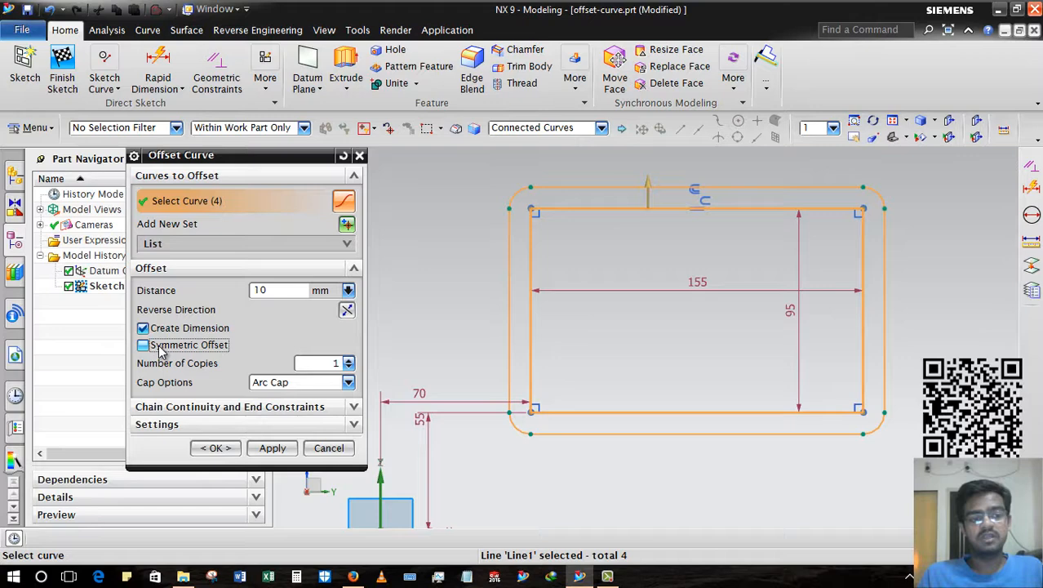
left_click(143, 344)
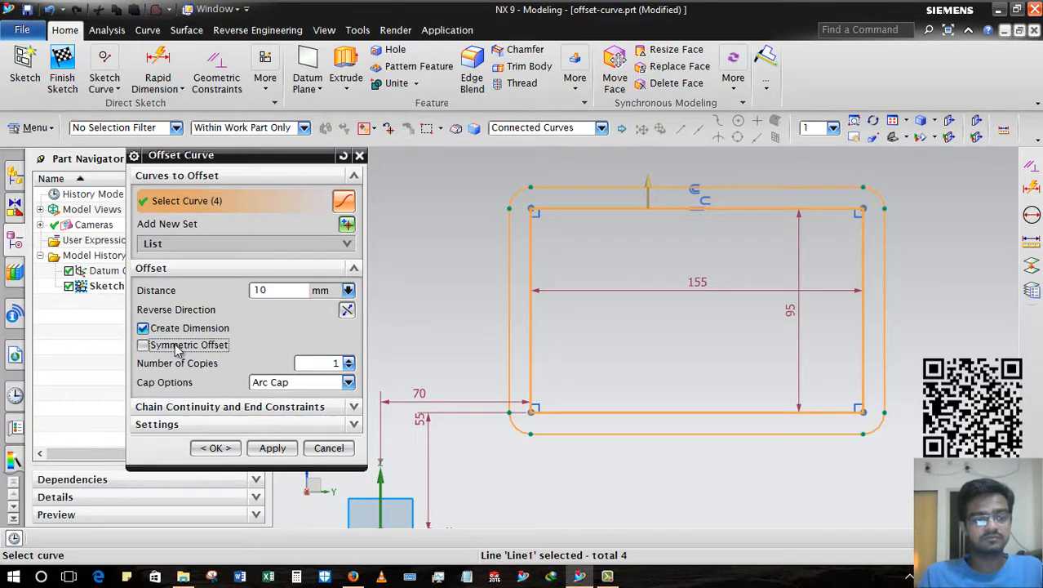
left_click(143, 327)
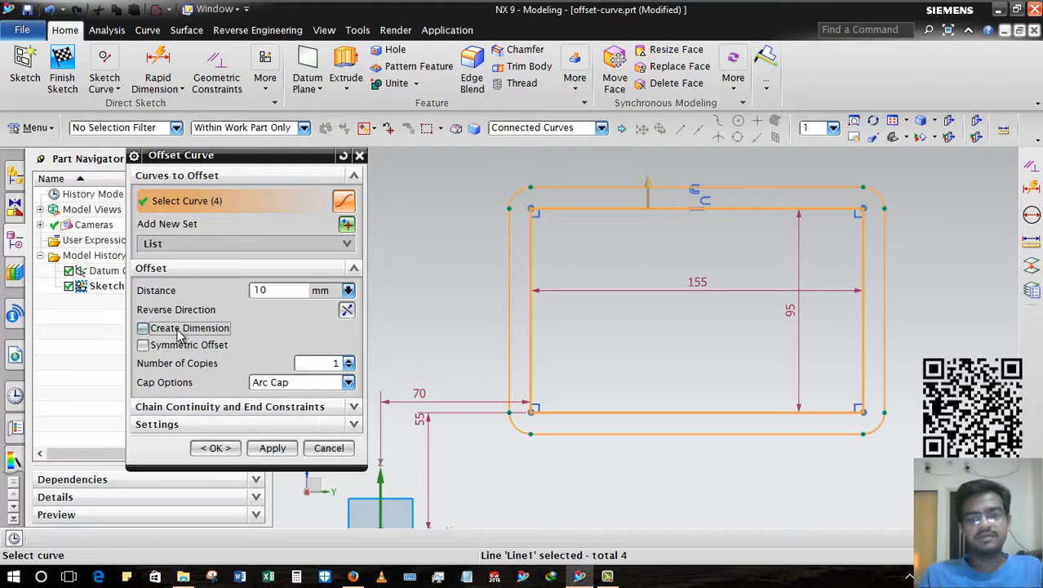
left_click(143, 327)
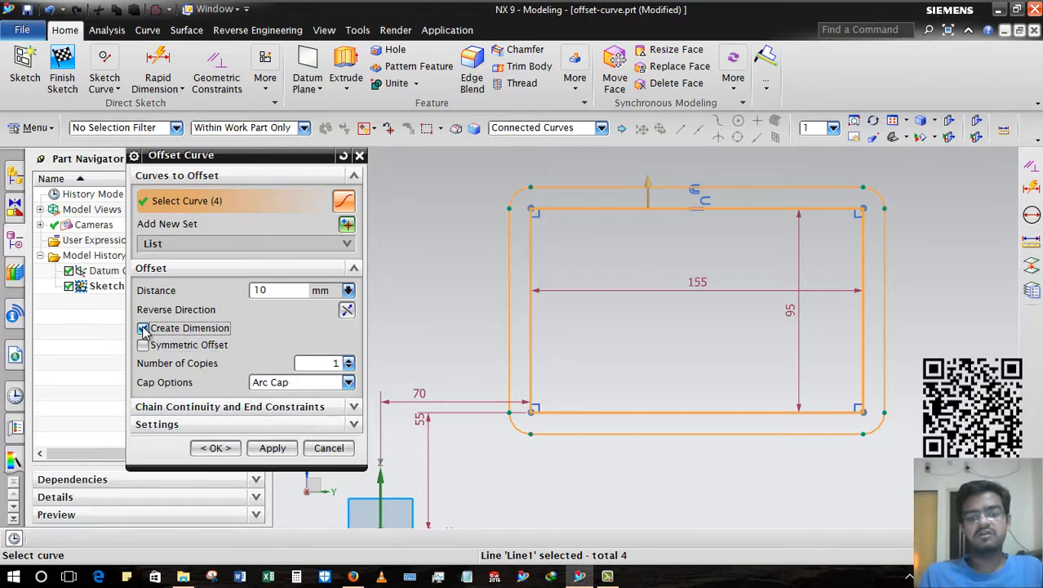
left_click(143, 327)
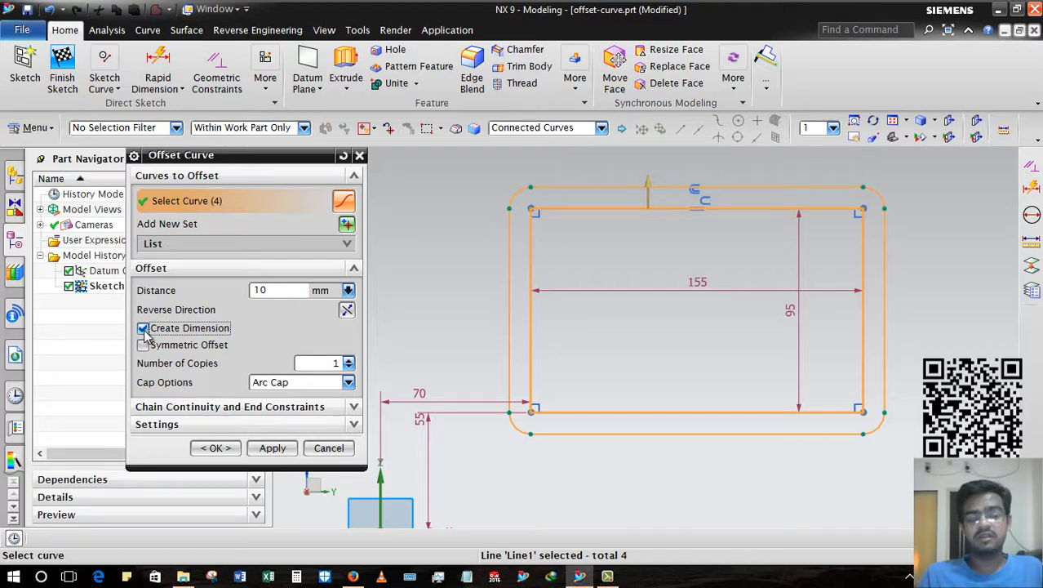
left_click(215, 447)
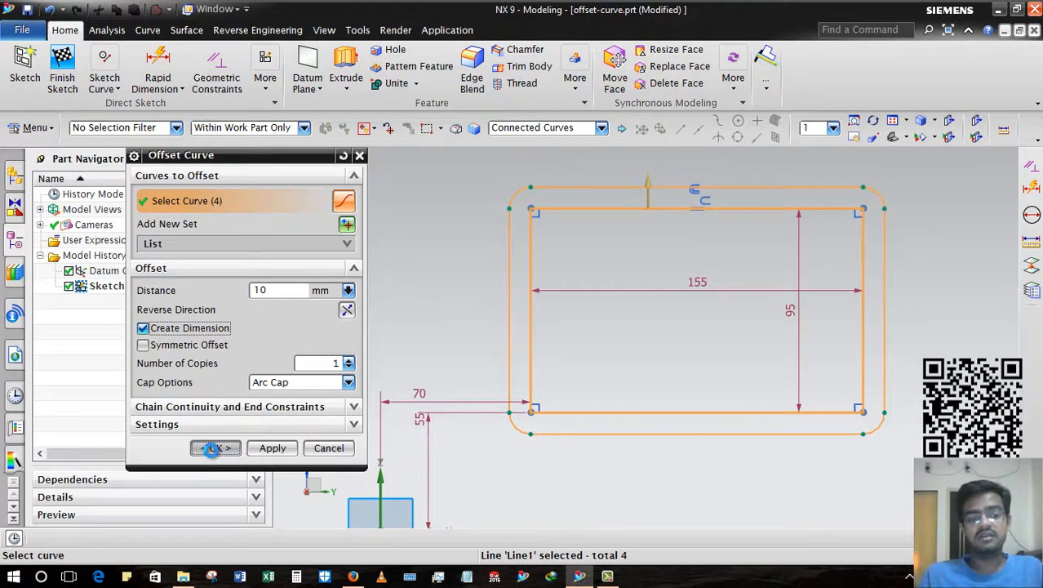
left_click(215, 447)
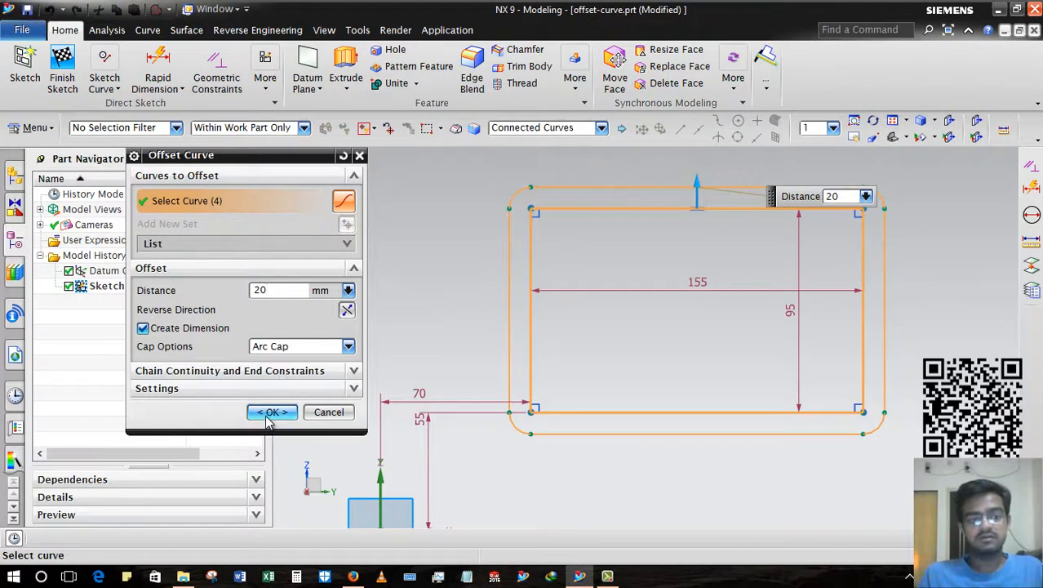
Create the arc-cornered 10 mm offset loop around the rectangle
left_click(272, 411)
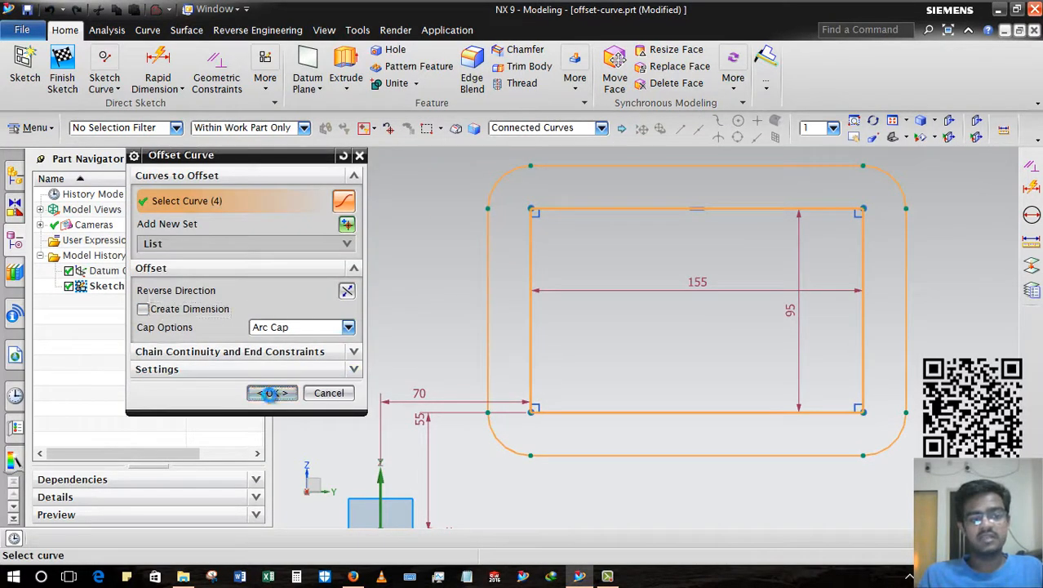
left_click(272, 393)
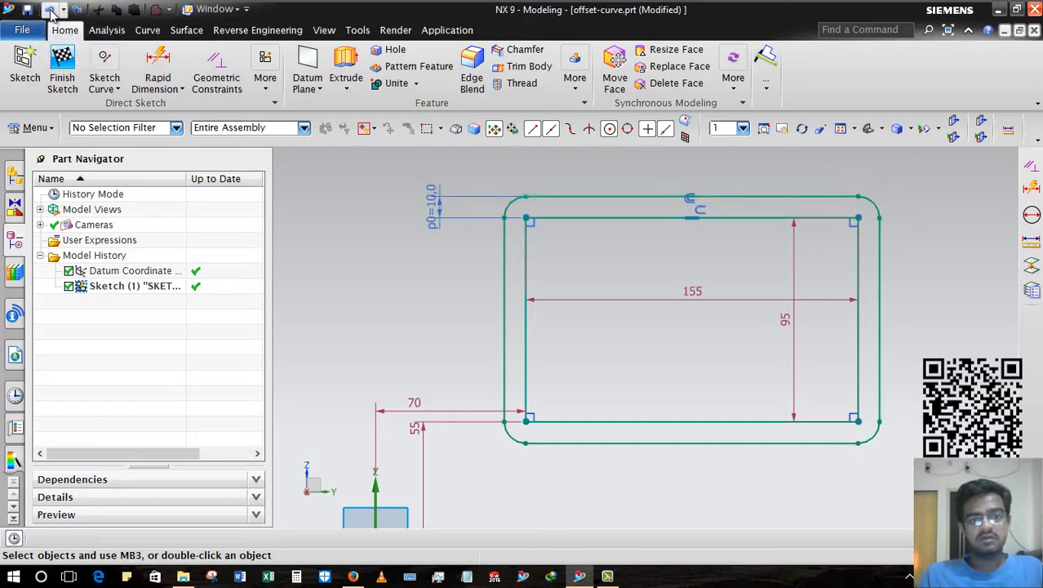
mouse_move(439, 222)
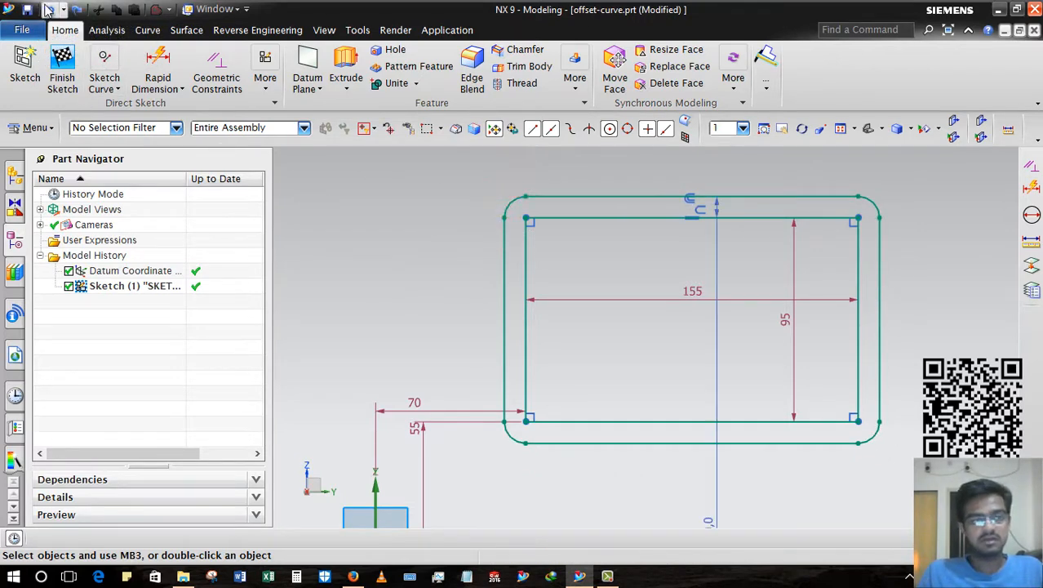
Undo the offset loop and pick only the top edge with Single Curve
left_click(105, 69)
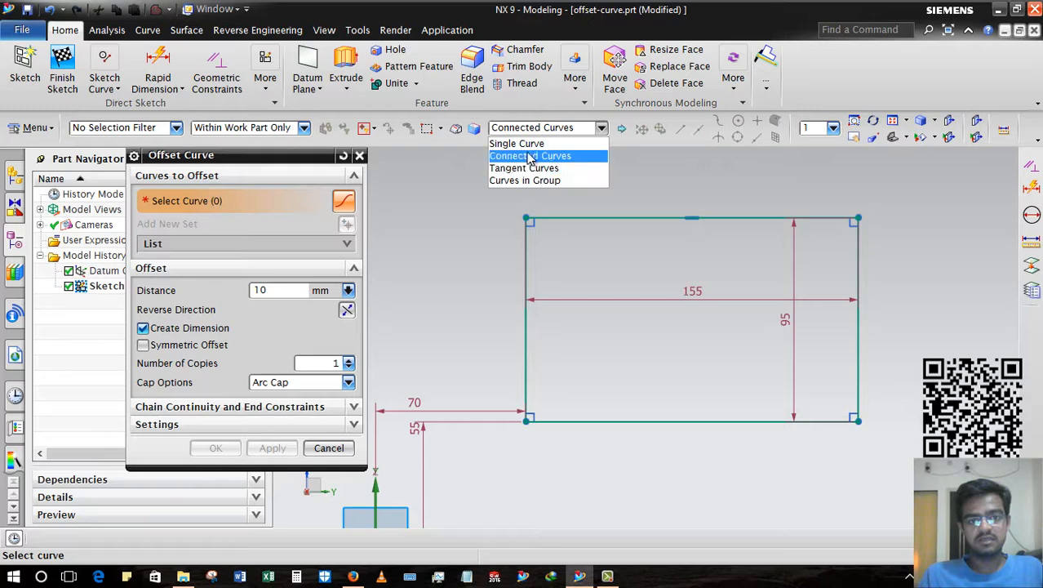
left_click(531, 155)
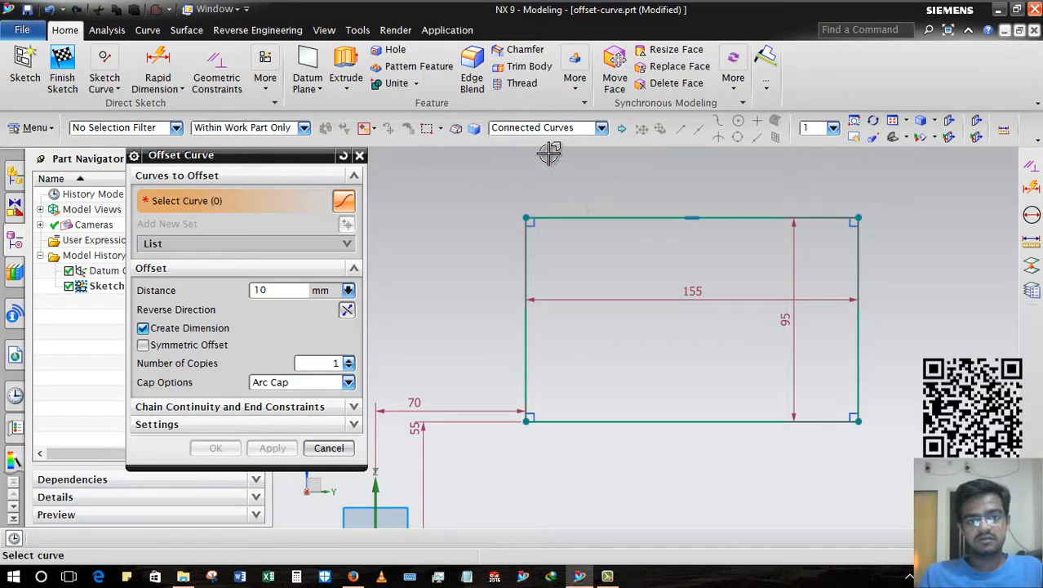
left_click(532, 127)
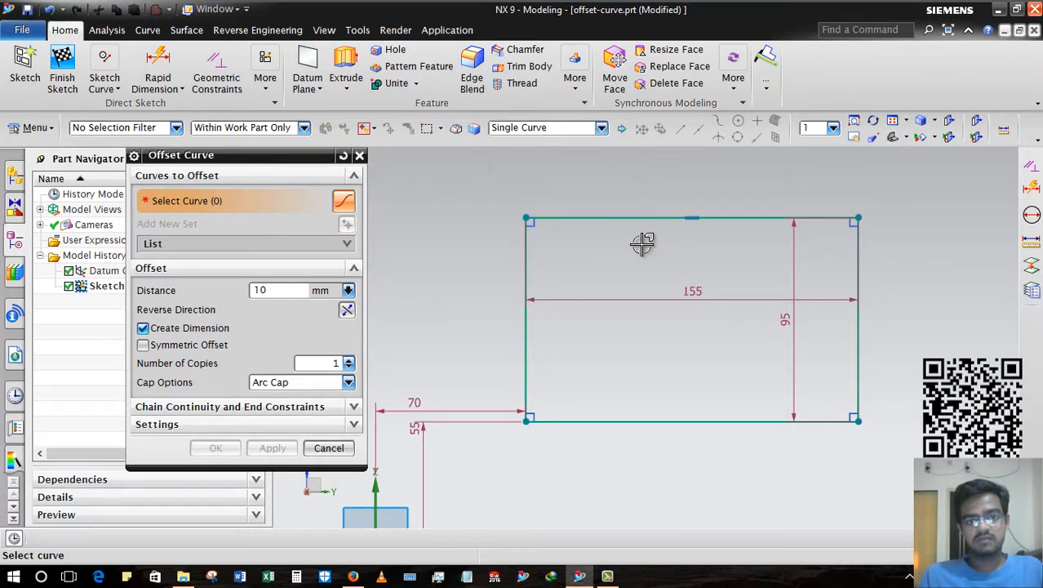
left_click(691, 220)
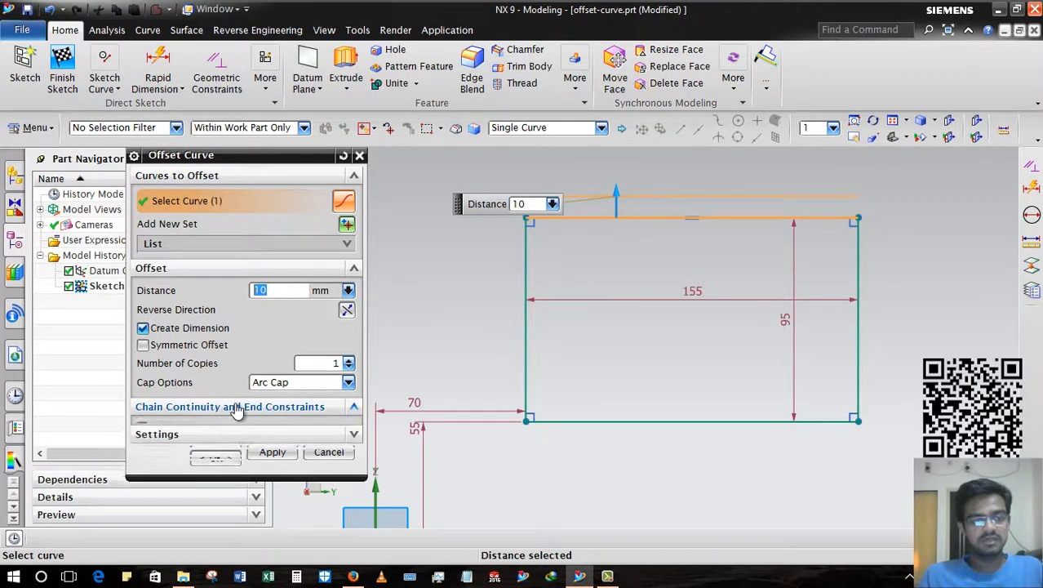
Display the selected edge's end points instead of its corners
left_click(230, 406)
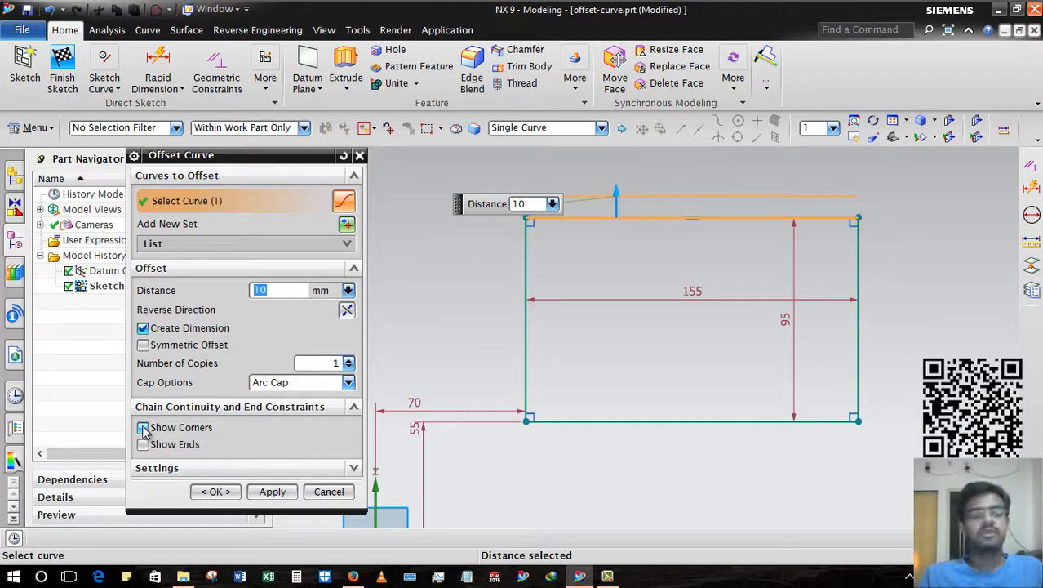
left_click(142, 427)
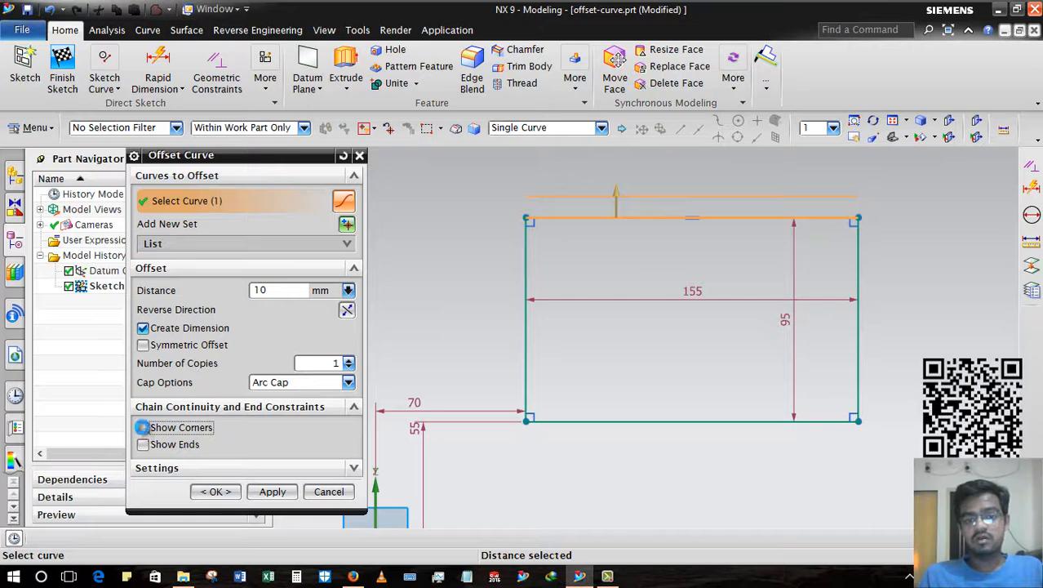
left_click(143, 444)
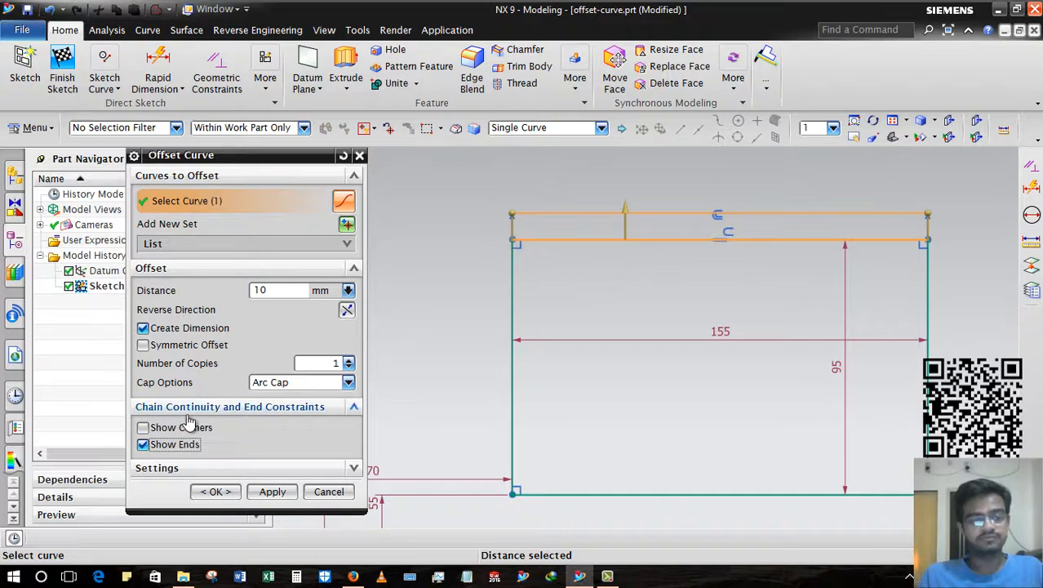
left_click(546, 127)
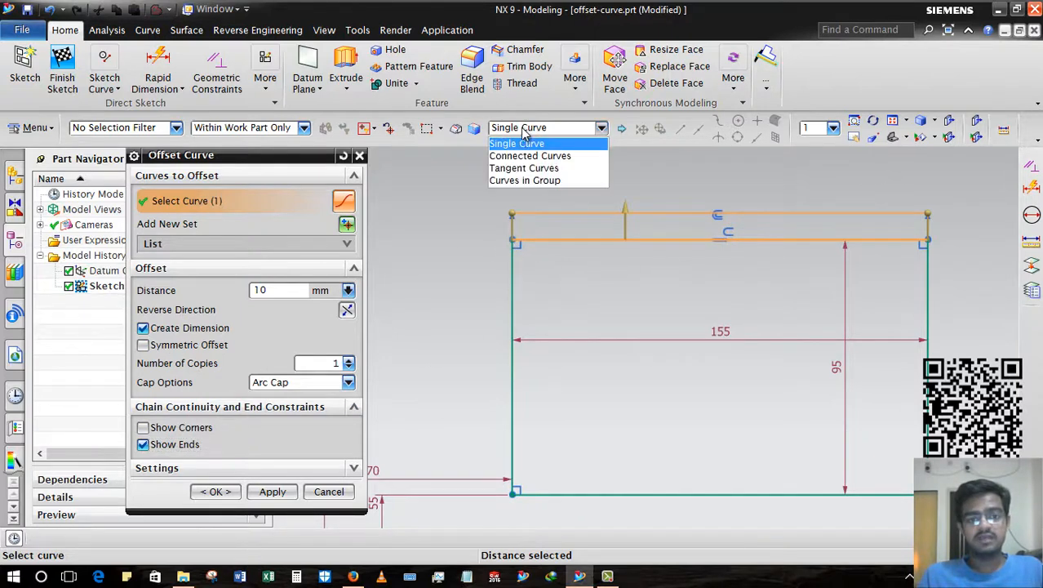
Select the whole rectangle with Connected Curves, show corners, and confirm the 10 mm offset
left_click(529, 155)
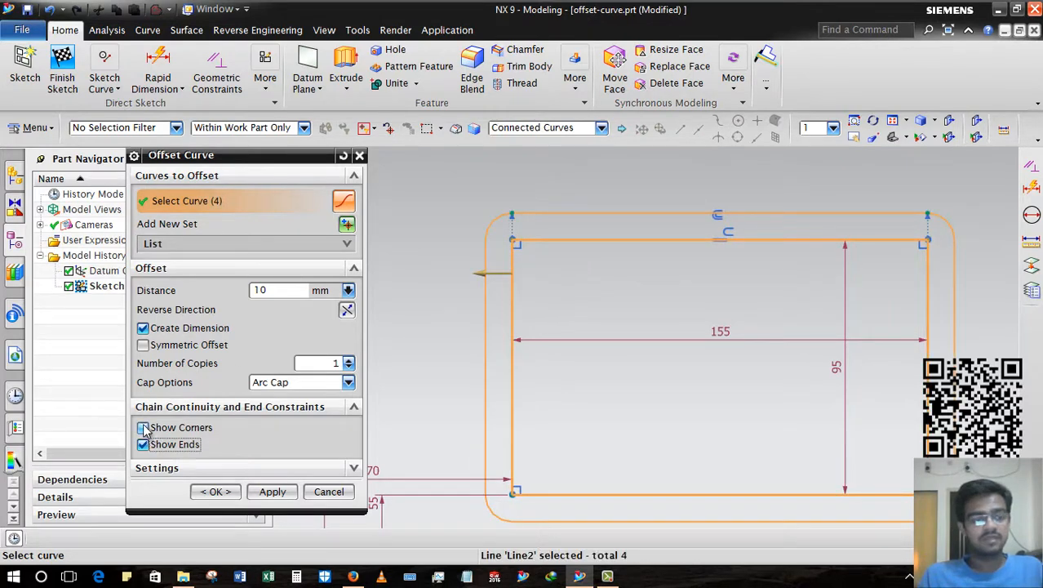
left_click(143, 427)
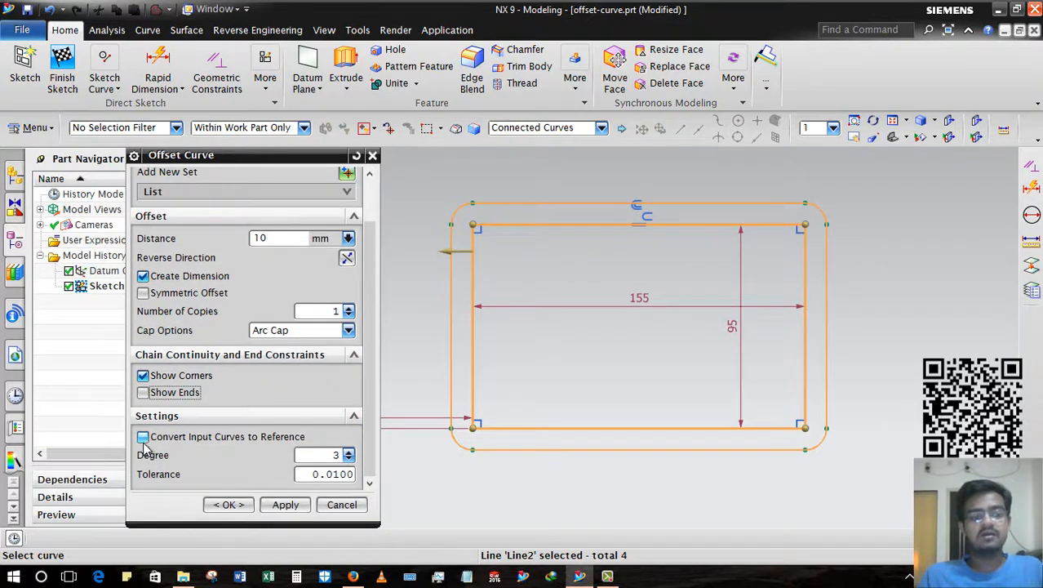
left_click(143, 375)
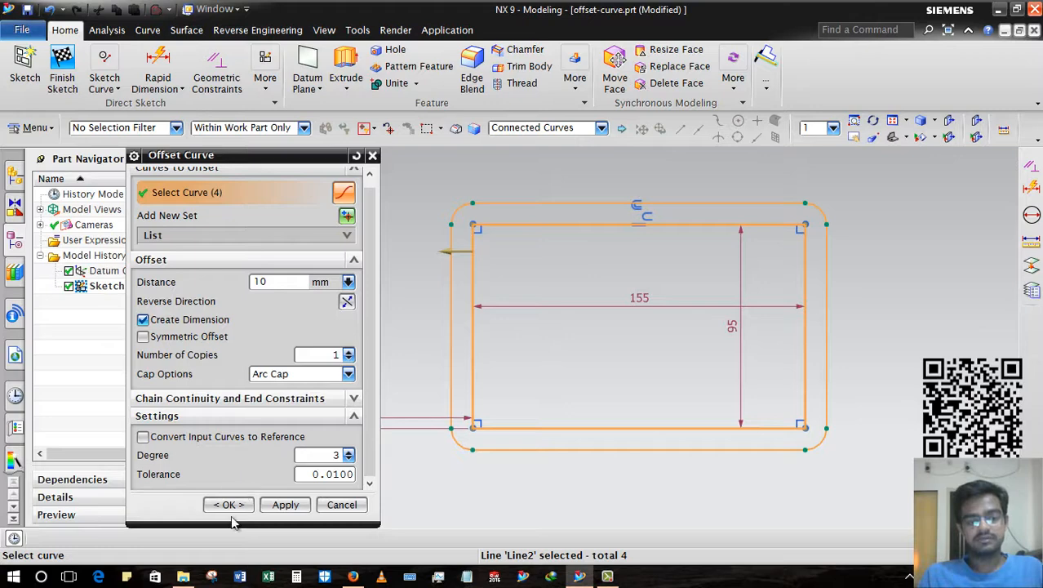
left_click(228, 504)
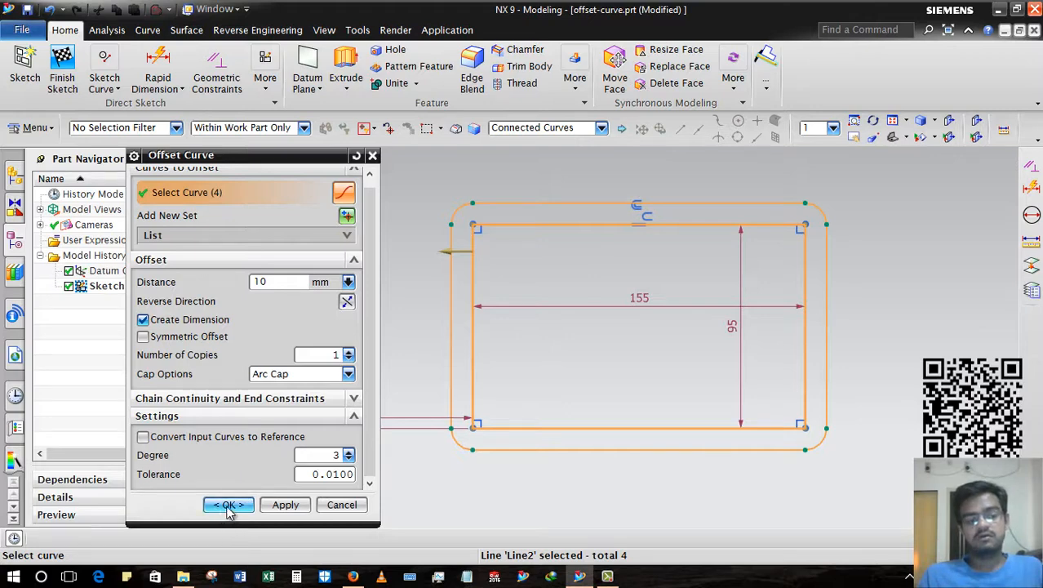
Create the offset with originals converted to reference lines, then undo it
left_click(228, 504)
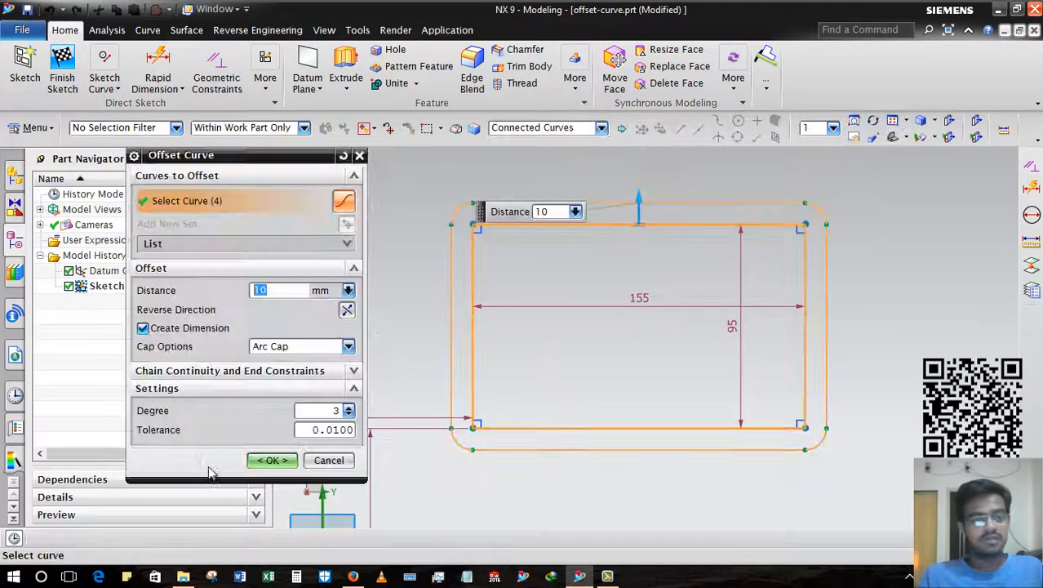
left_click(272, 459)
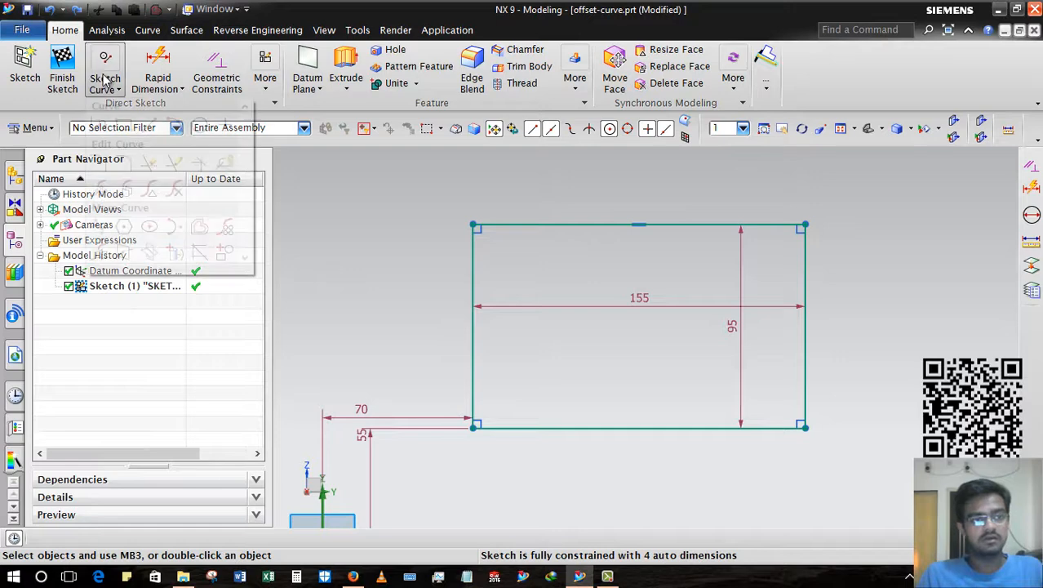
left_click(104, 69)
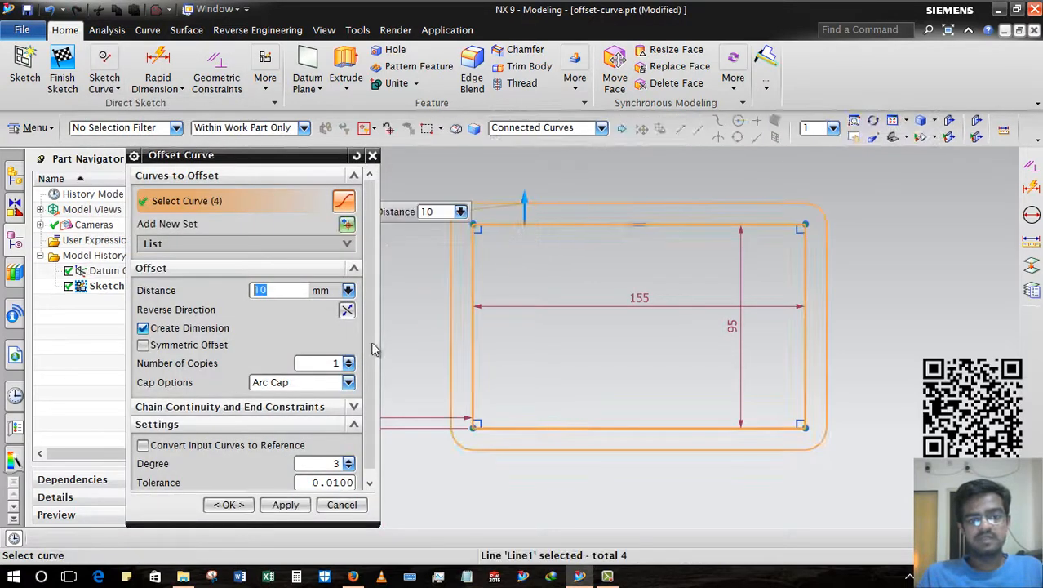
left_click(143, 445)
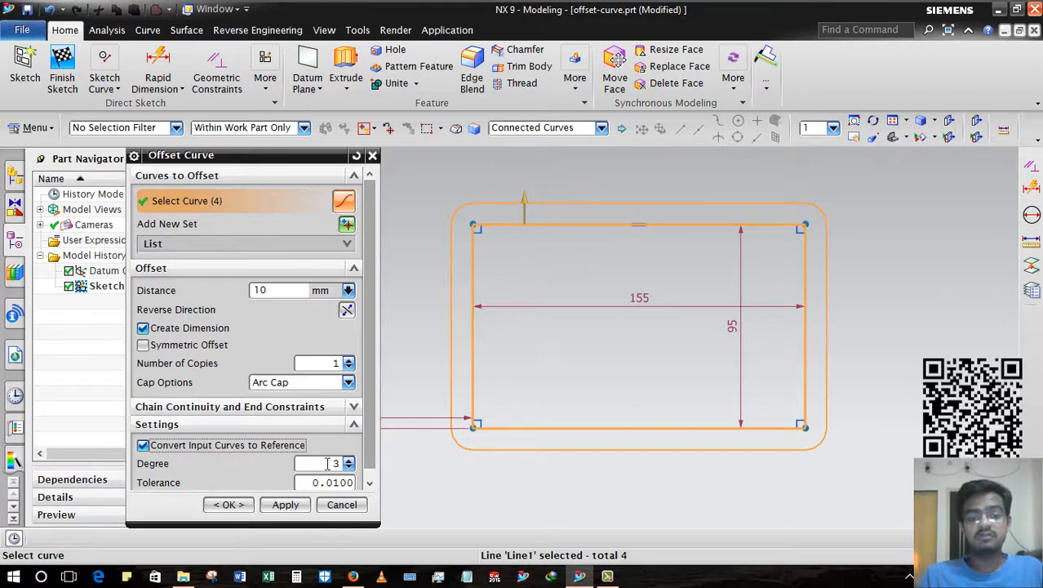
left_click(229, 503)
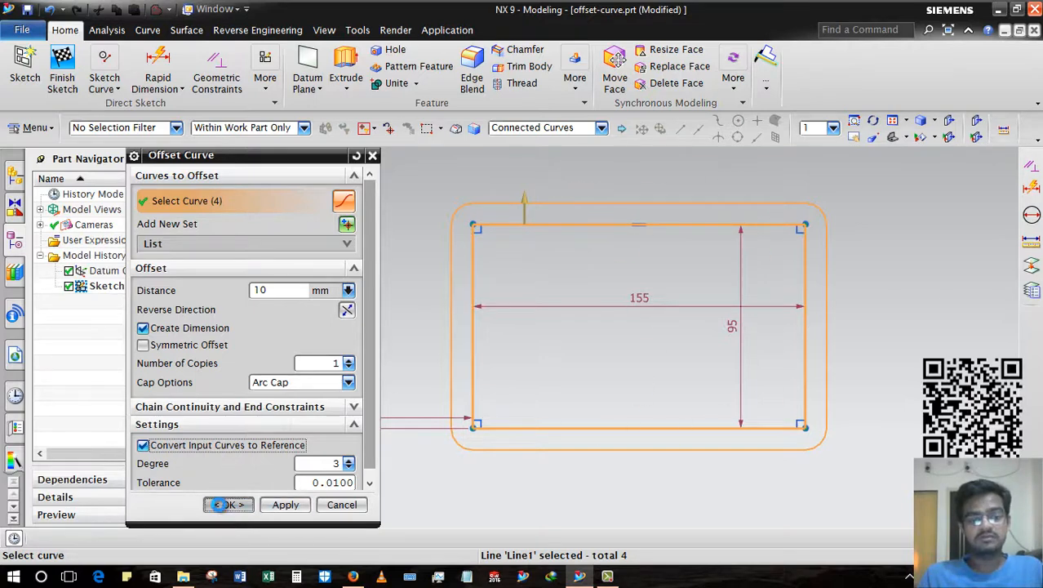
left_click(229, 505)
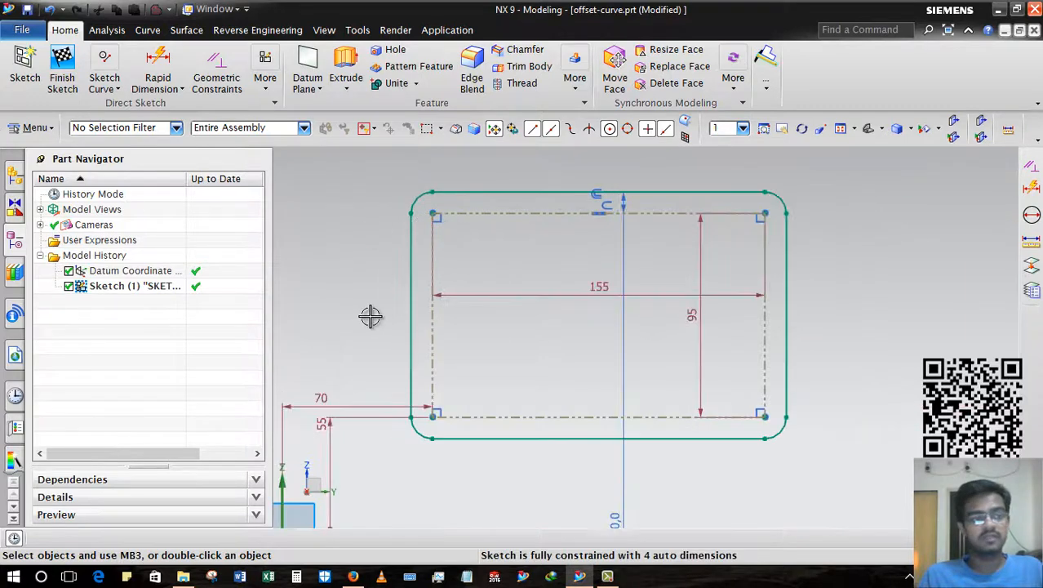
left_click(104, 70)
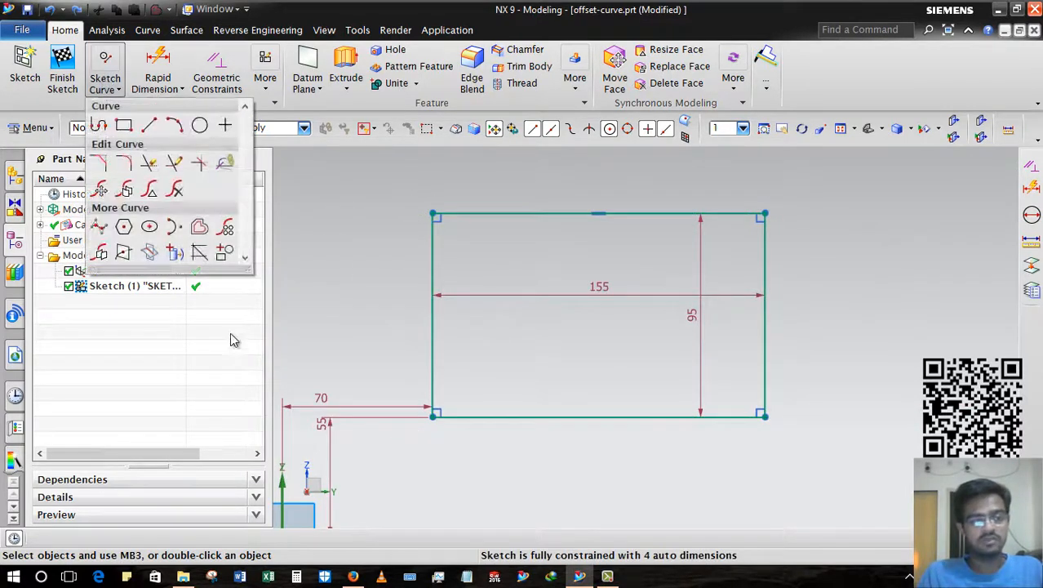